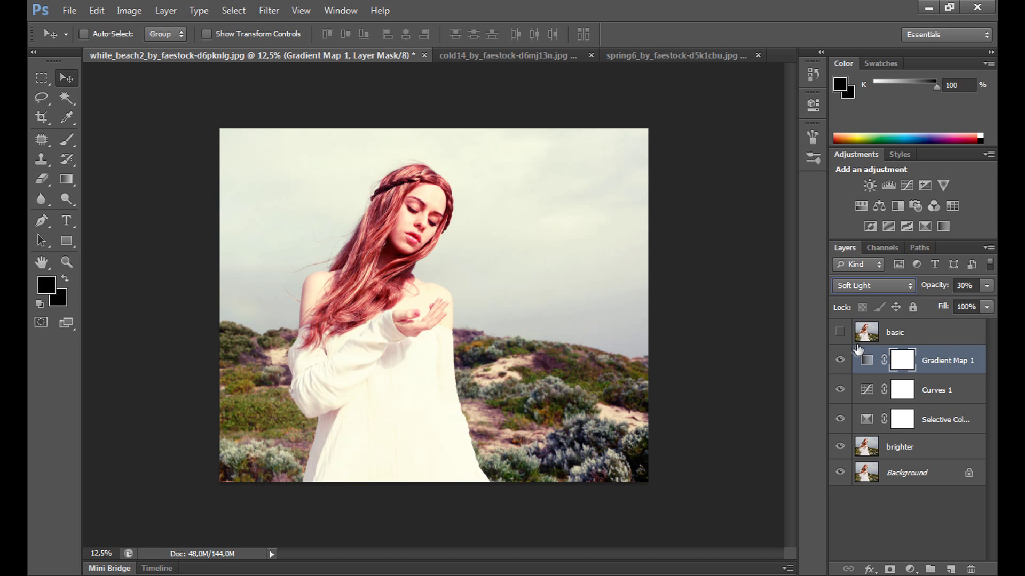
Step: Switch to the cold14 photo of the woman on the park bench
{"action": "left_click", "coordinate": [673, 55]}
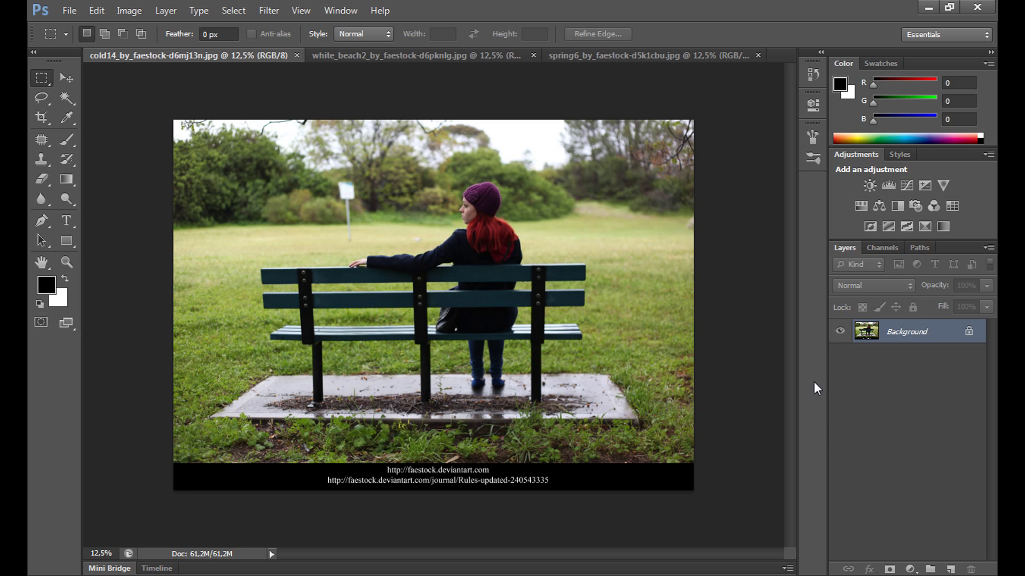
Step: Look over the spring6 meadow photo, then return to the white_beach2 beach portrait
{"action": "left_click", "coordinate": [411, 55]}
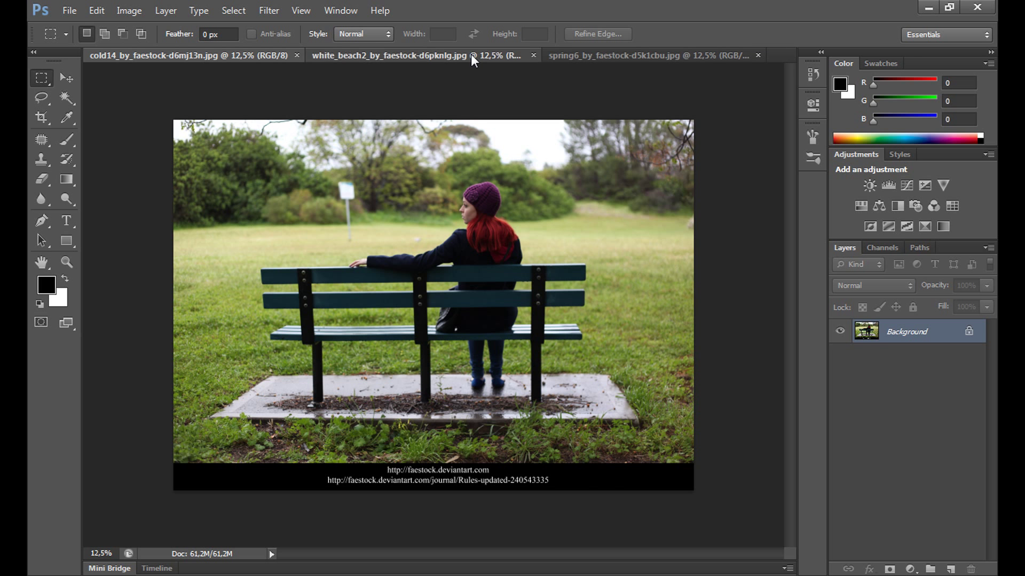
{"action": "left_click", "coordinate": [602, 55]}
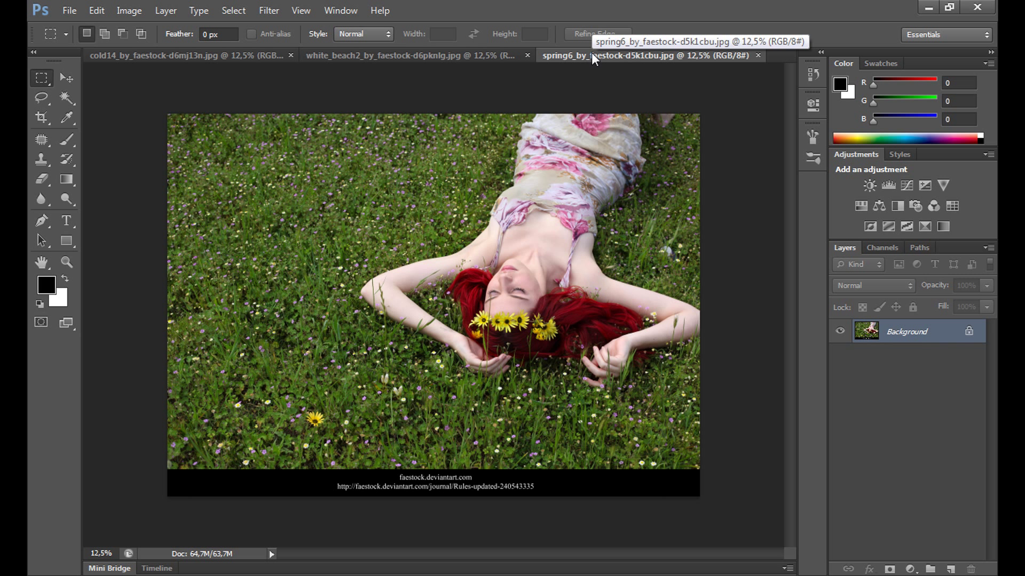
{"action": "left_click", "coordinate": [333, 55]}
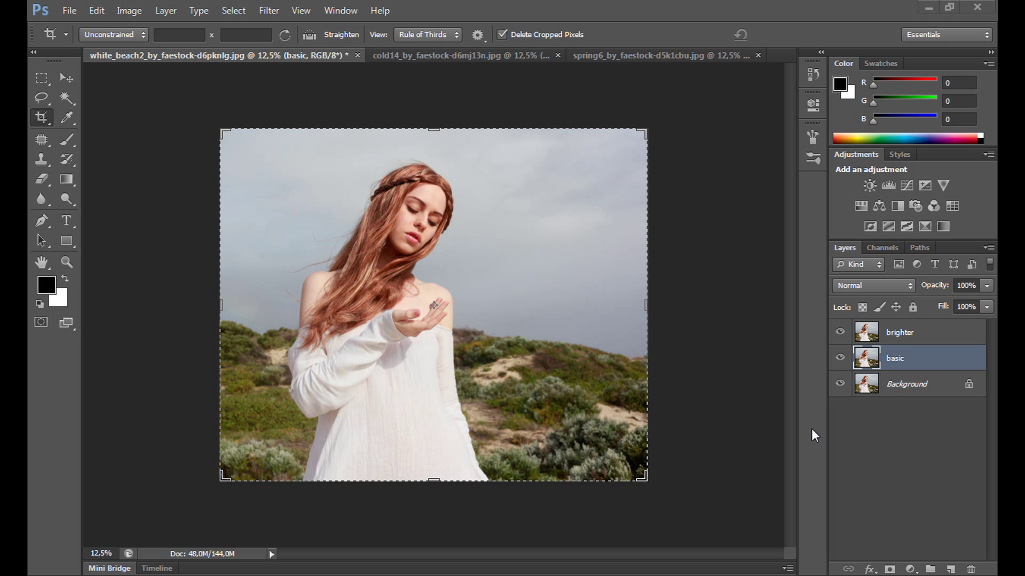
{"action": "mouse_move", "coordinate": [749, 441]}
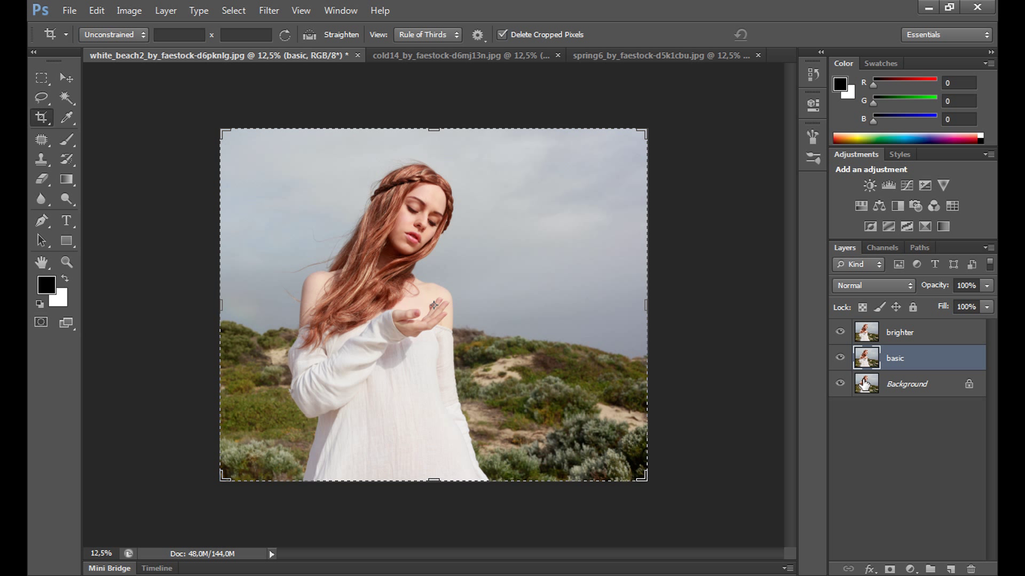
{"action": "mouse_move", "coordinate": [896, 341]}
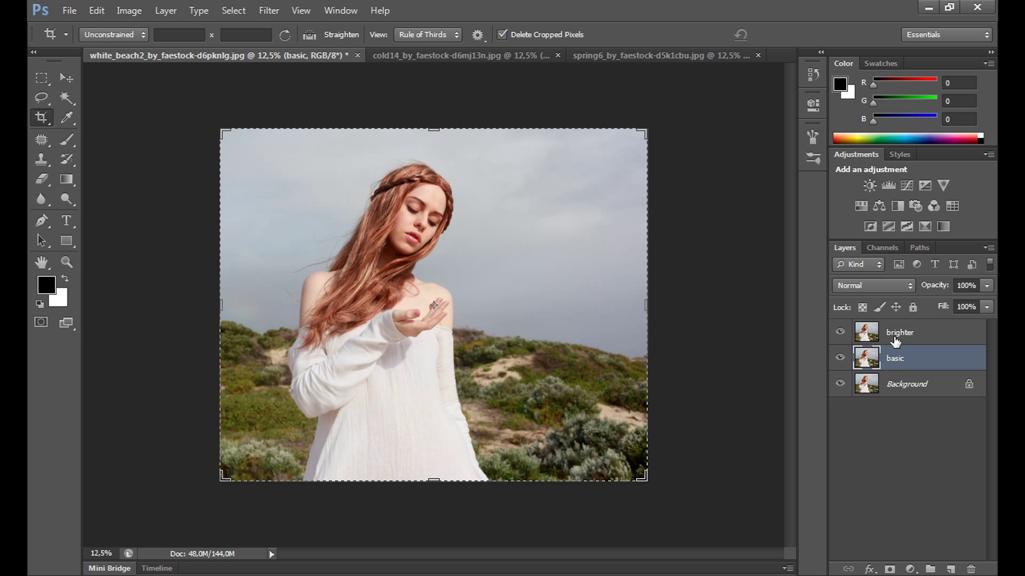
Step: Hide the basic layer, leaving brighter selected above Background
{"action": "left_click", "coordinate": [899, 332]}
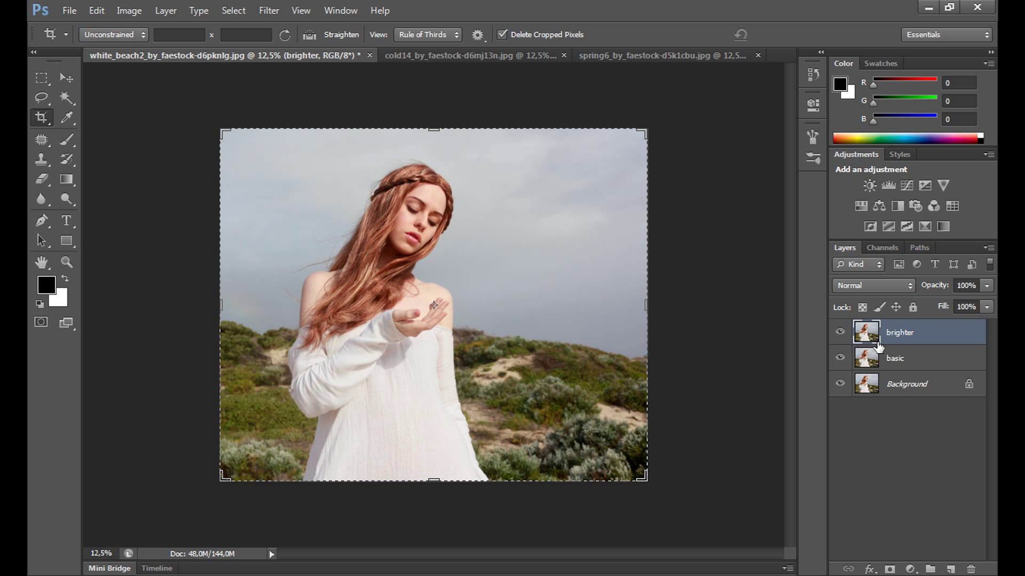
{"action": "mouse_move", "coordinate": [873, 359]}
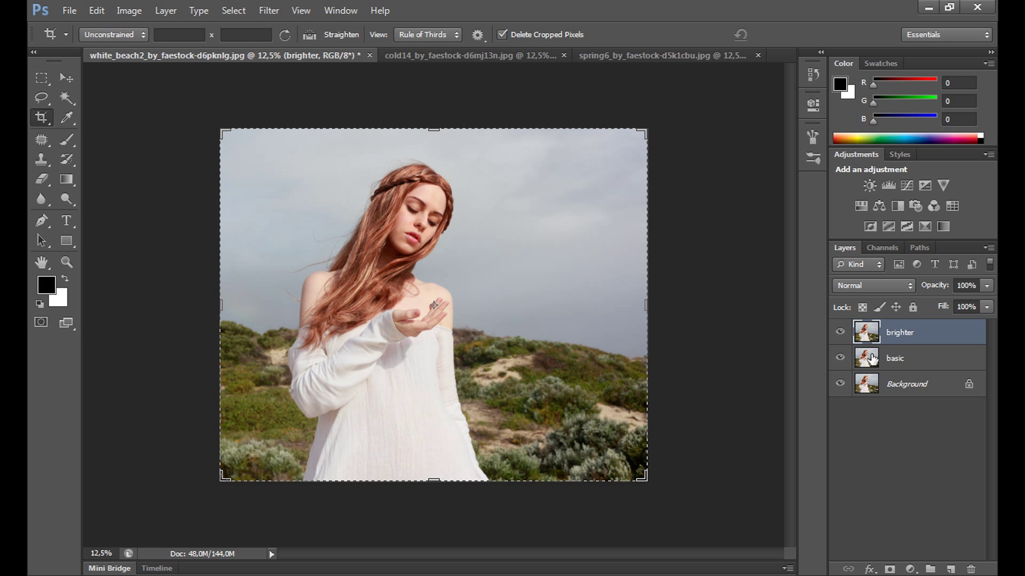
{"action": "mouse_move", "coordinate": [896, 359]}
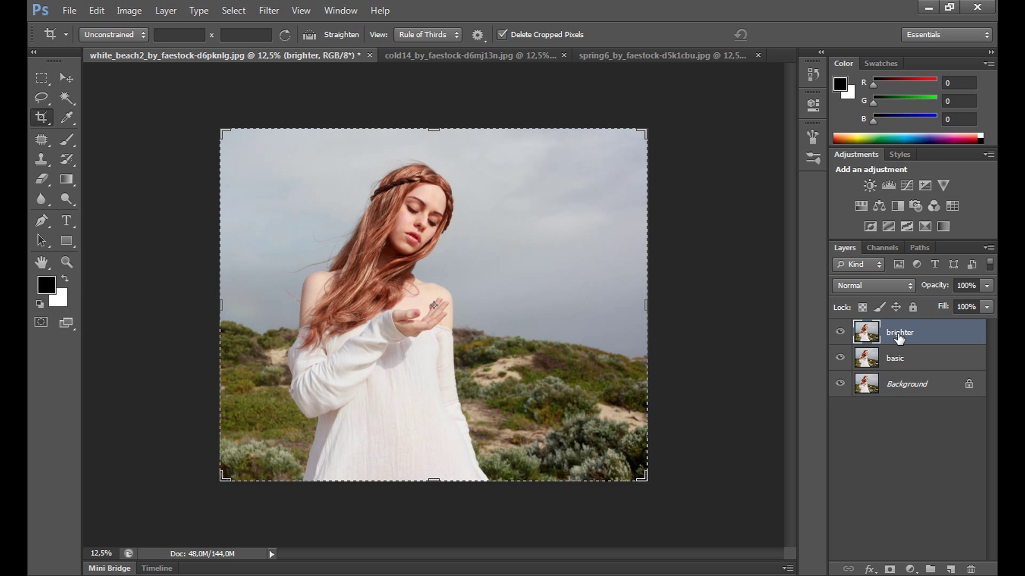
{"action": "left_click", "coordinate": [894, 357]}
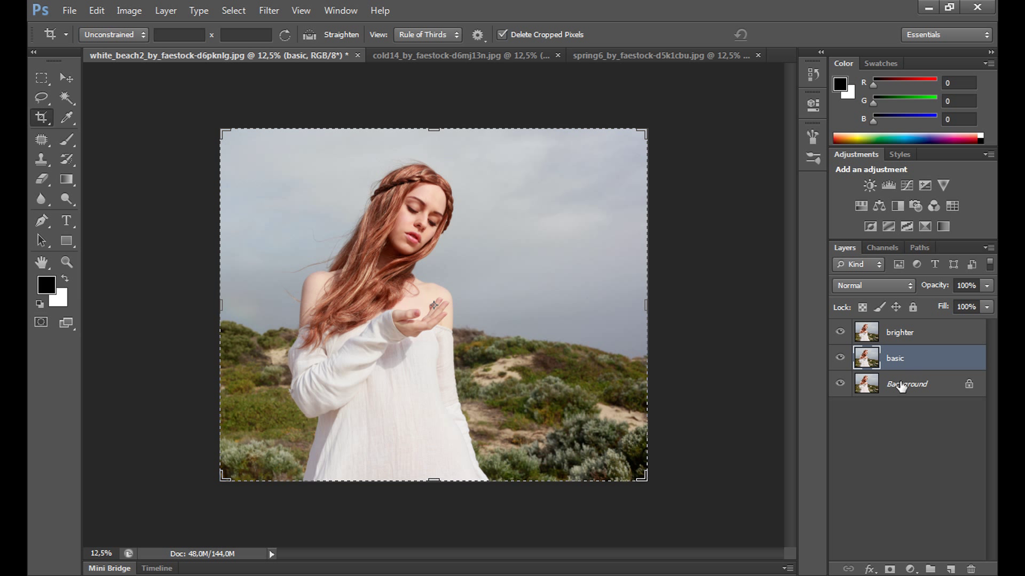
{"action": "left_click", "coordinate": [906, 383]}
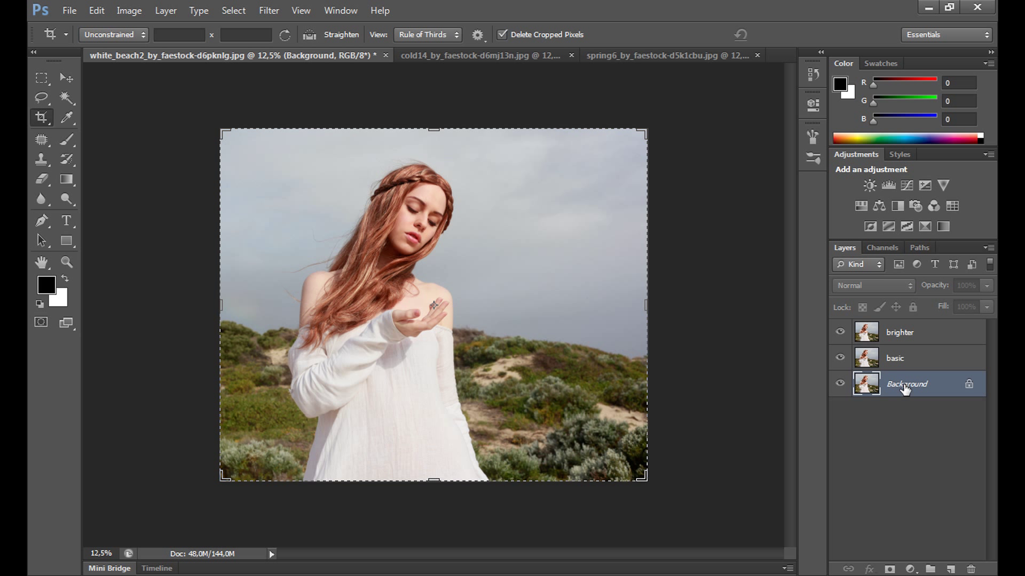
{"action": "left_click", "coordinate": [894, 357]}
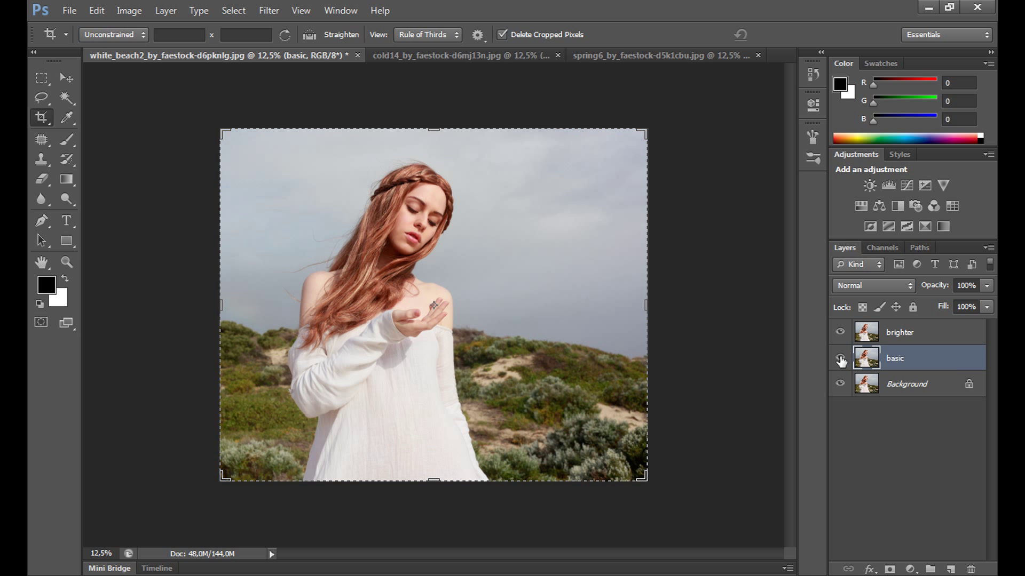
{"action": "left_click", "coordinate": [840, 358]}
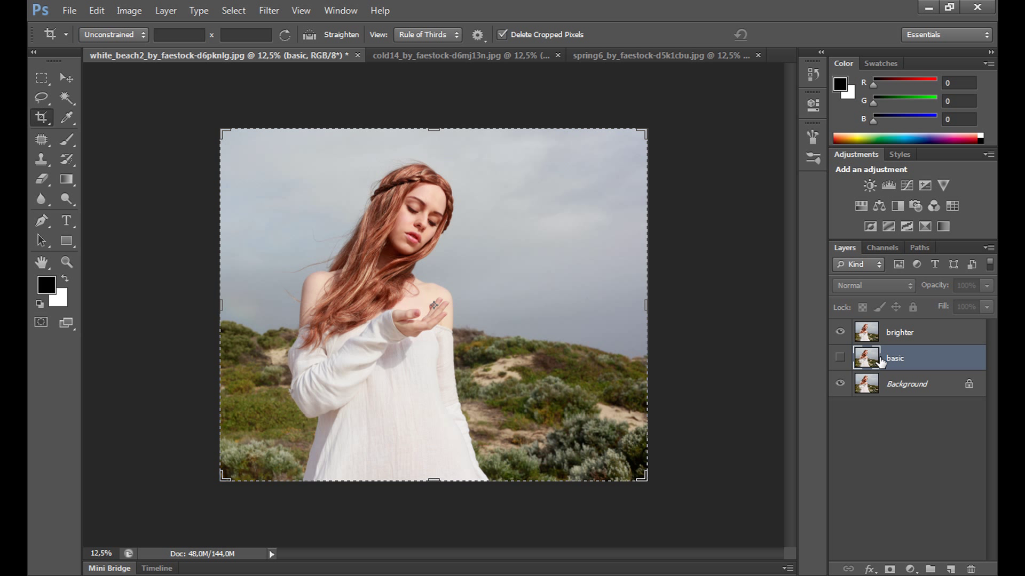
{"action": "left_click", "coordinate": [899, 332]}
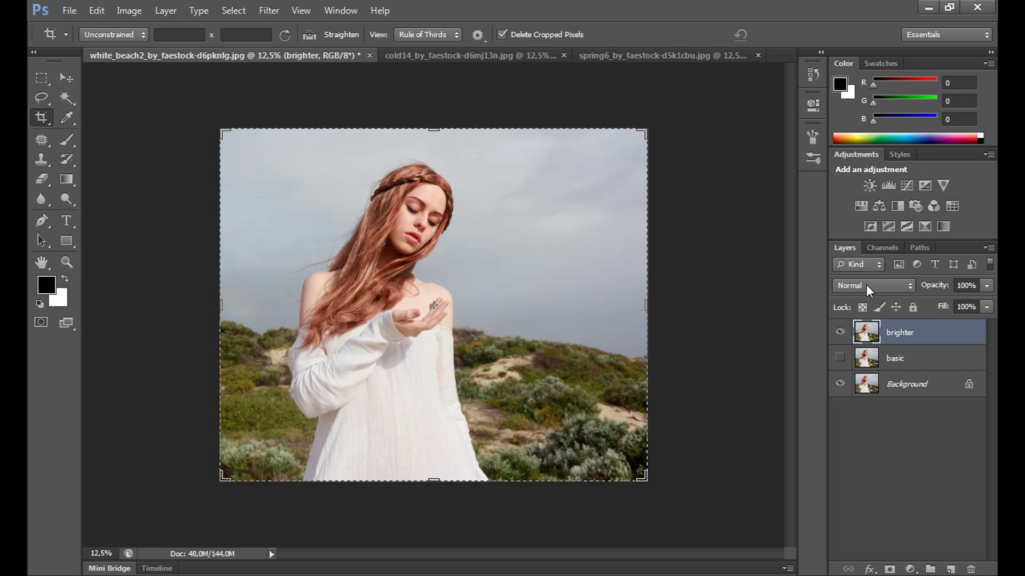
Step: Give the brighter layer Screen blending at 50% opacity
{"action": "left_click", "coordinate": [872, 285]}
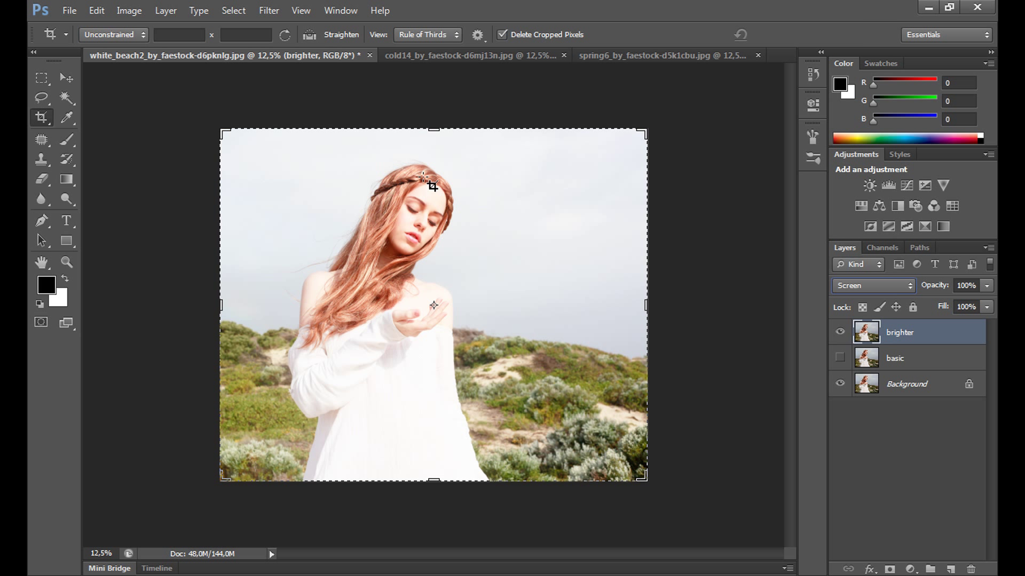
{"action": "mouse_move", "coordinate": [570, 381]}
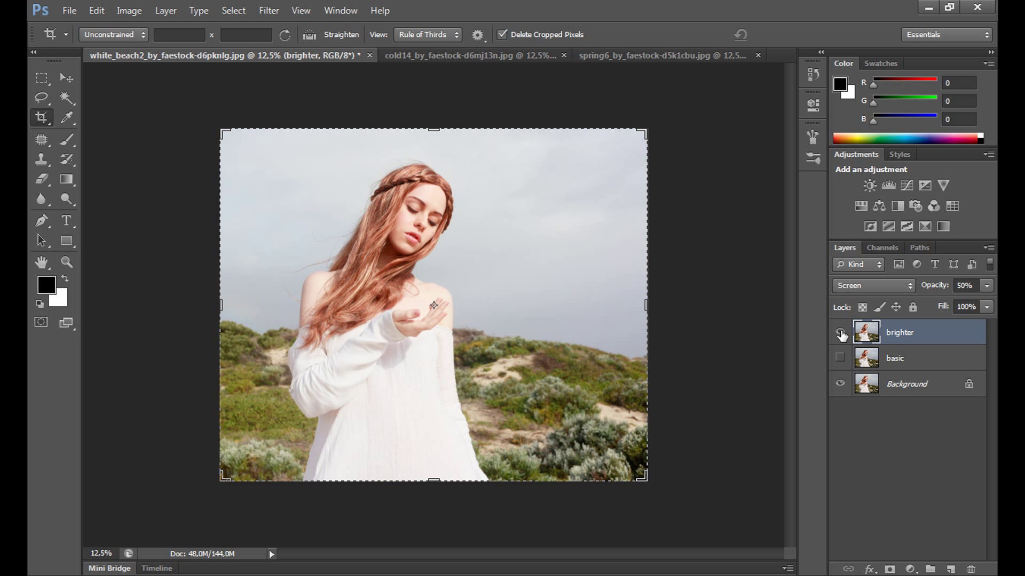
{"action": "mouse_move", "coordinate": [841, 334]}
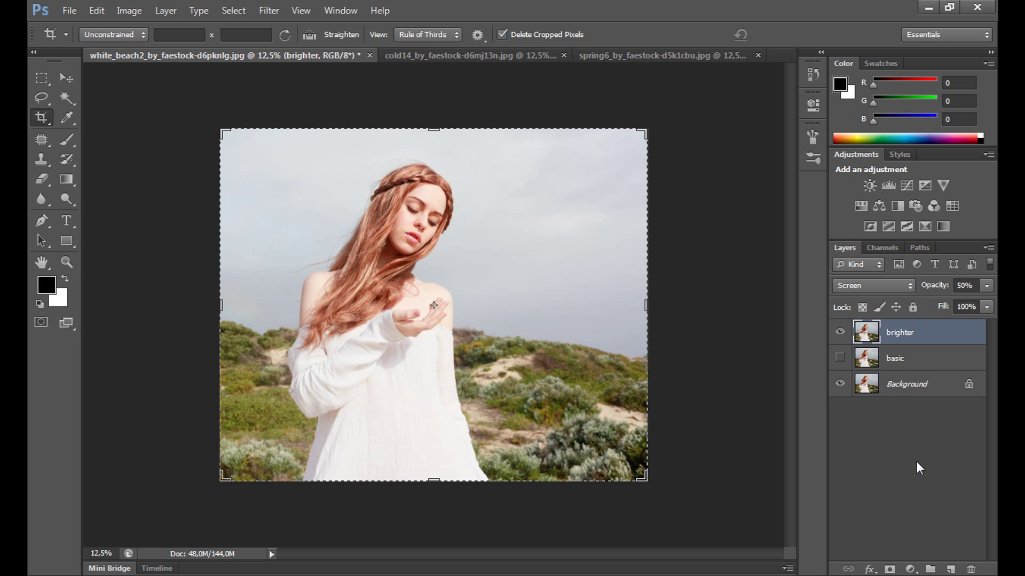
{"action": "mouse_move", "coordinate": [912, 469]}
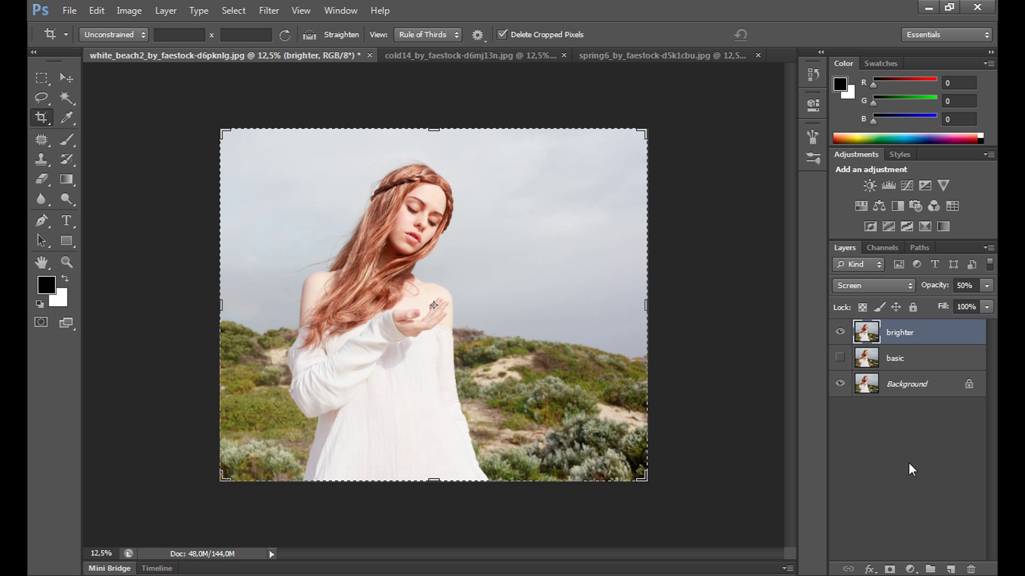
{"action": "mouse_move", "coordinate": [908, 471]}
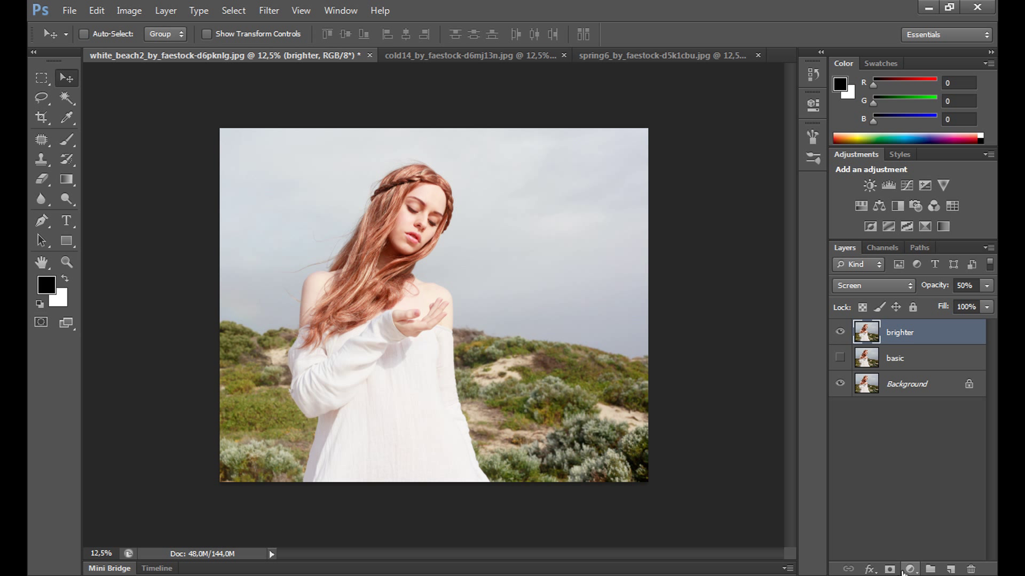
Step: Add a Selective Color adjustment layer and set the Reds' Cyan to -25
{"action": "left_click", "coordinate": [909, 570]}
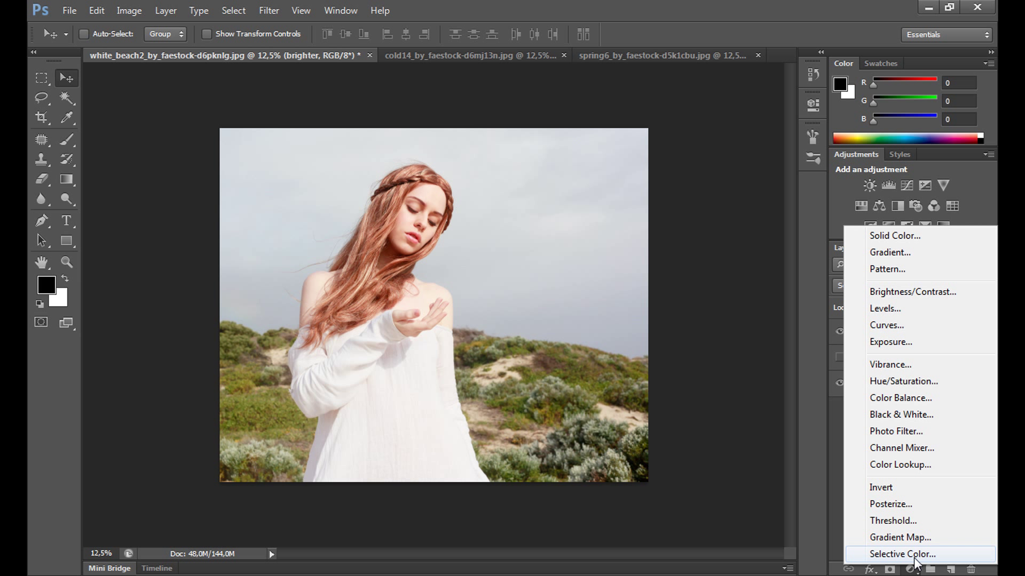
{"action": "left_click", "coordinate": [903, 554]}
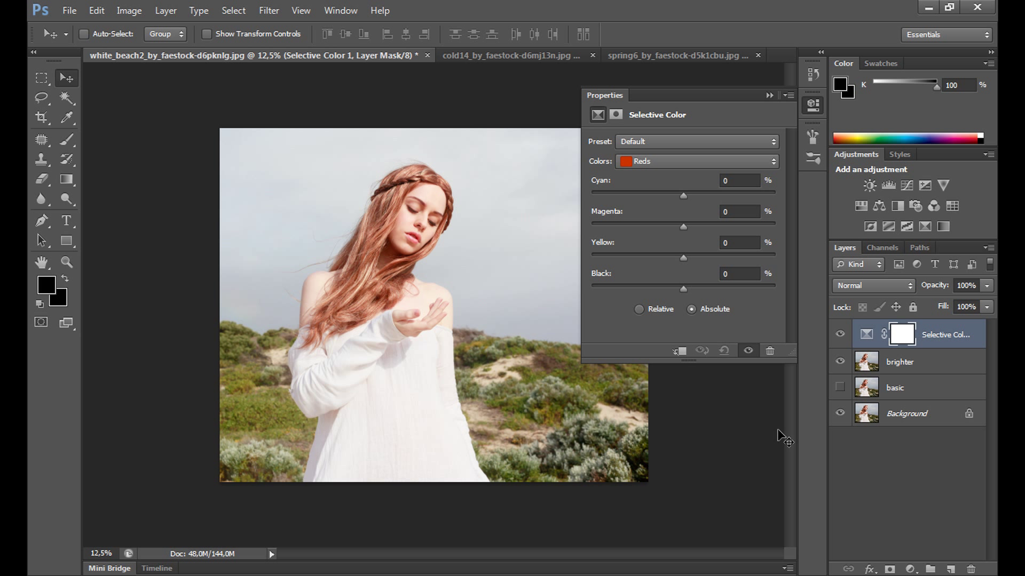
{"action": "mouse_move", "coordinate": [582, 404]}
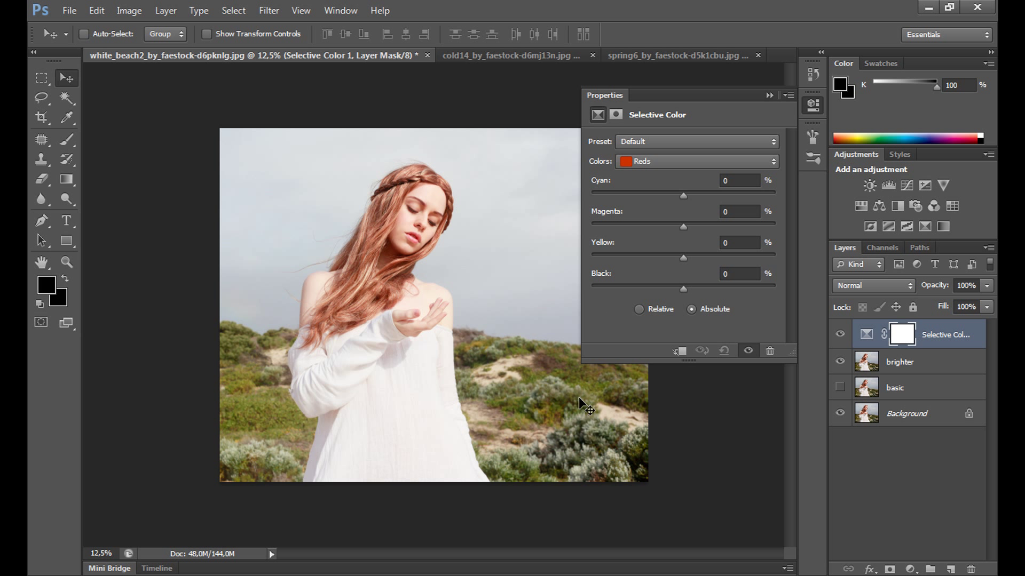
{"action": "left_click", "coordinate": [695, 161]}
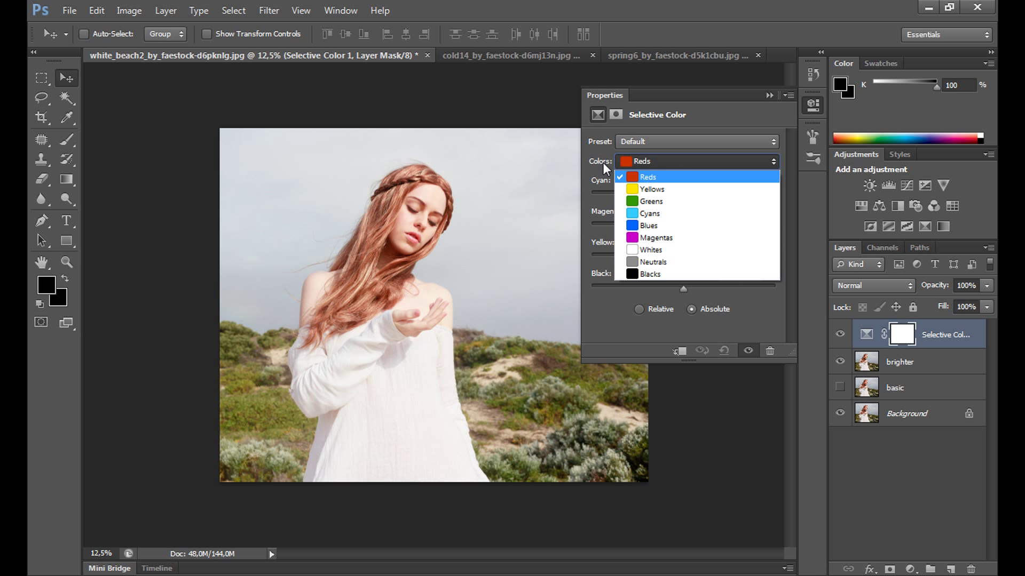
{"action": "left_click", "coordinate": [646, 161]}
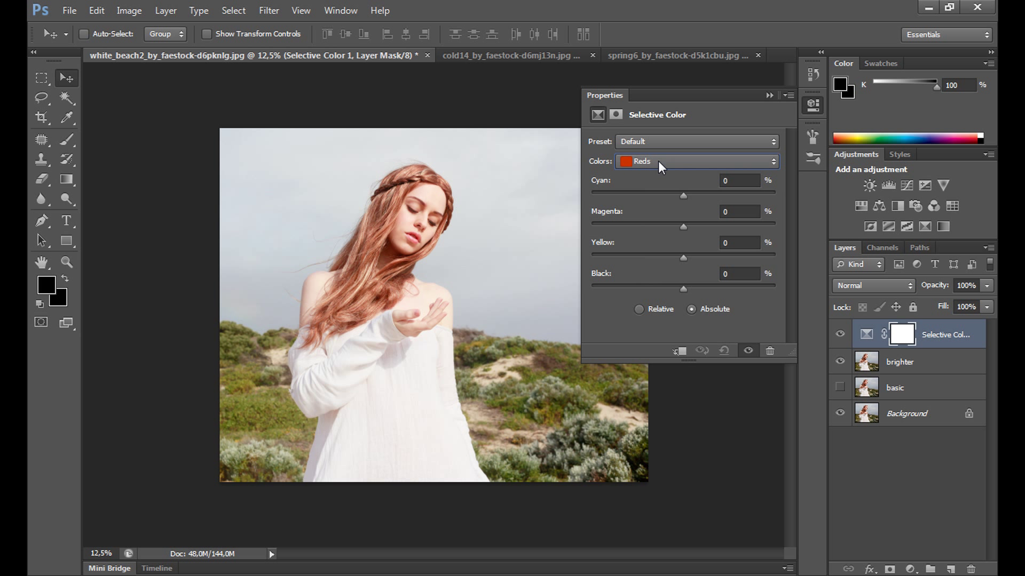
{"action": "mouse_move", "coordinate": [413, 221]}
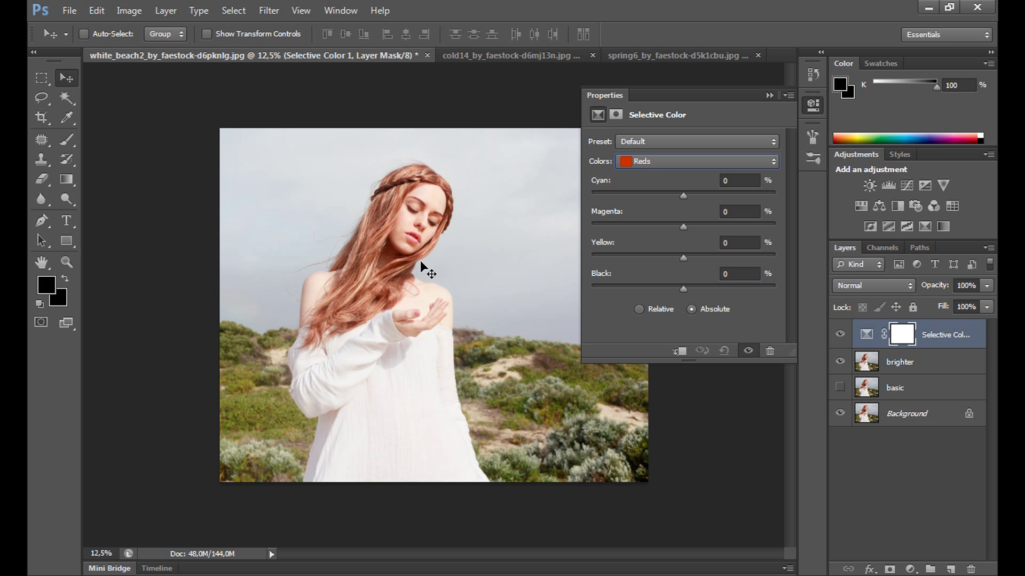
{"action": "left_click_drag", "start_coordinate": [684, 195], "coordinate": [682, 194]}
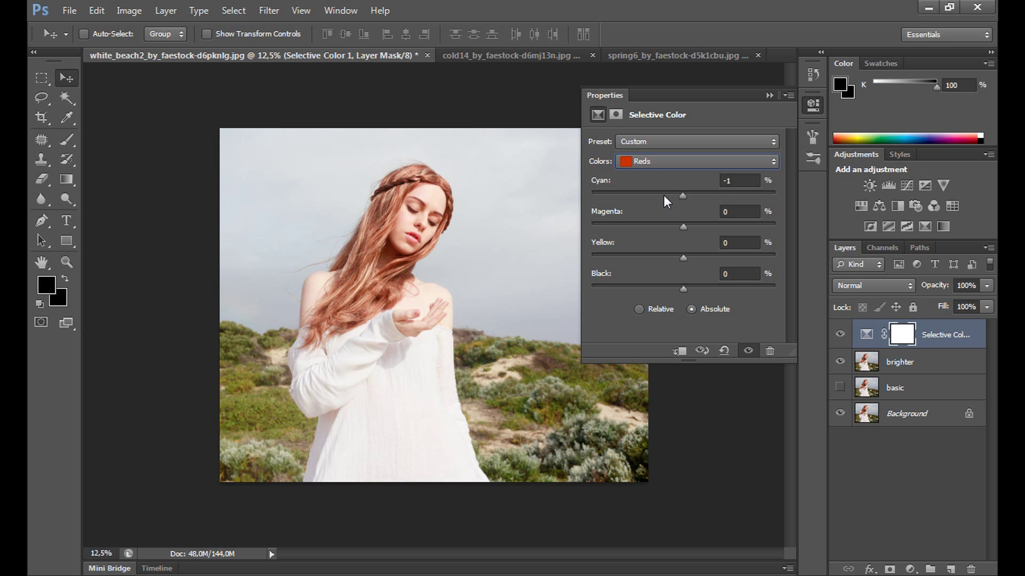
{"action": "left_click_drag", "start_coordinate": [682, 195], "coordinate": [662, 195]}
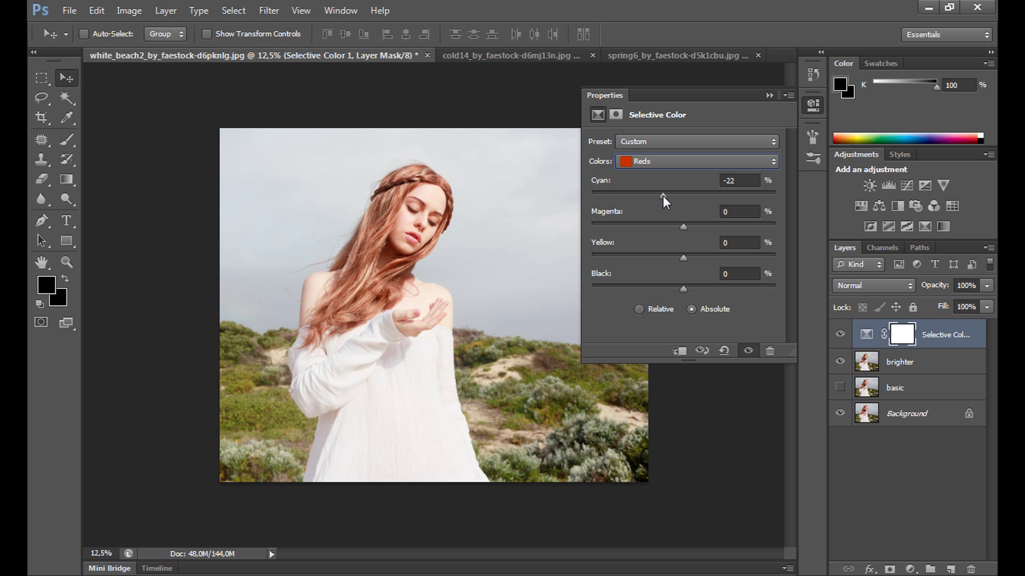
{"action": "triple_click", "coordinate": [739, 181]}
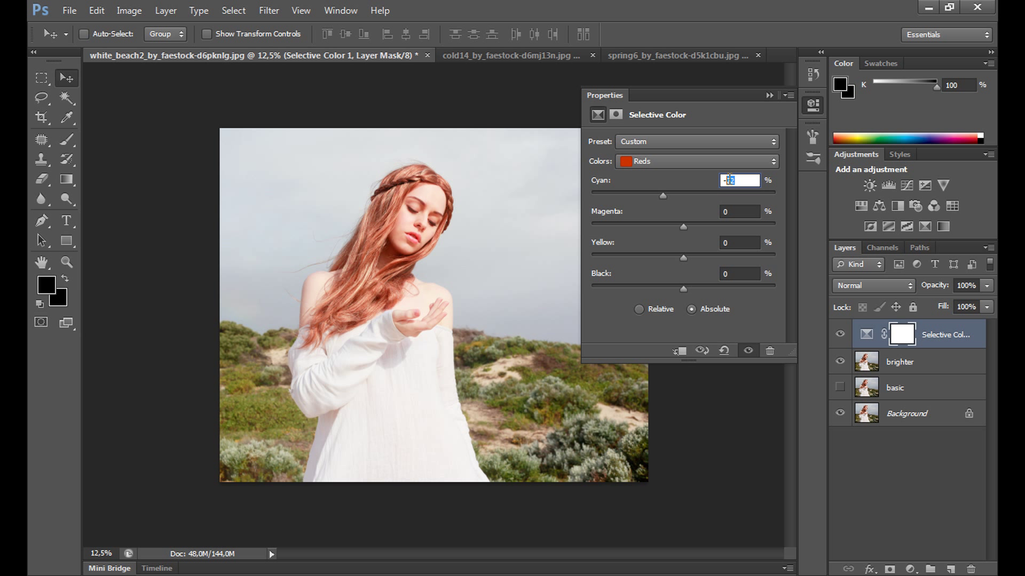
{"action": "type", "text": "-25"}
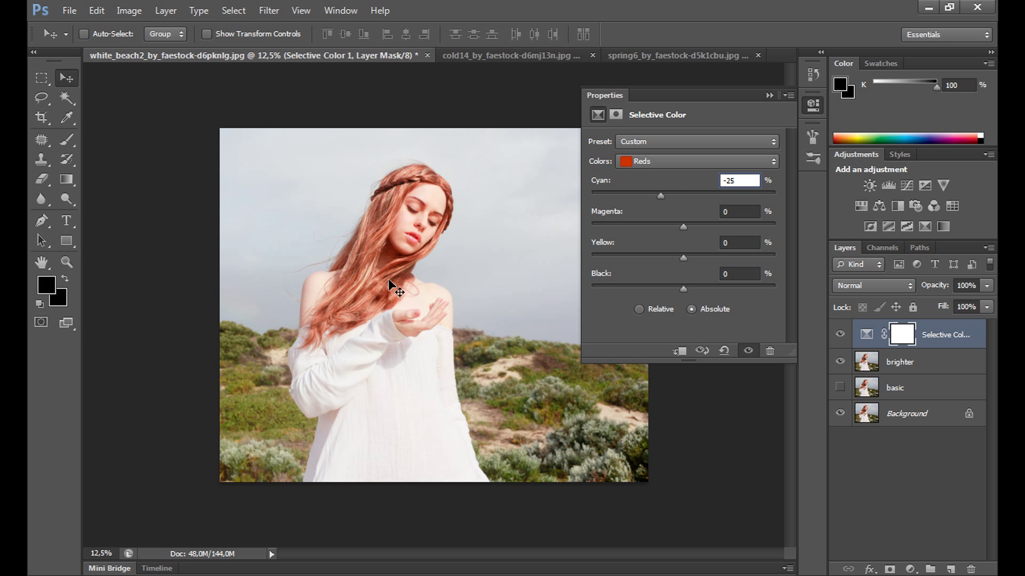
{"action": "mouse_move", "coordinate": [365, 296]}
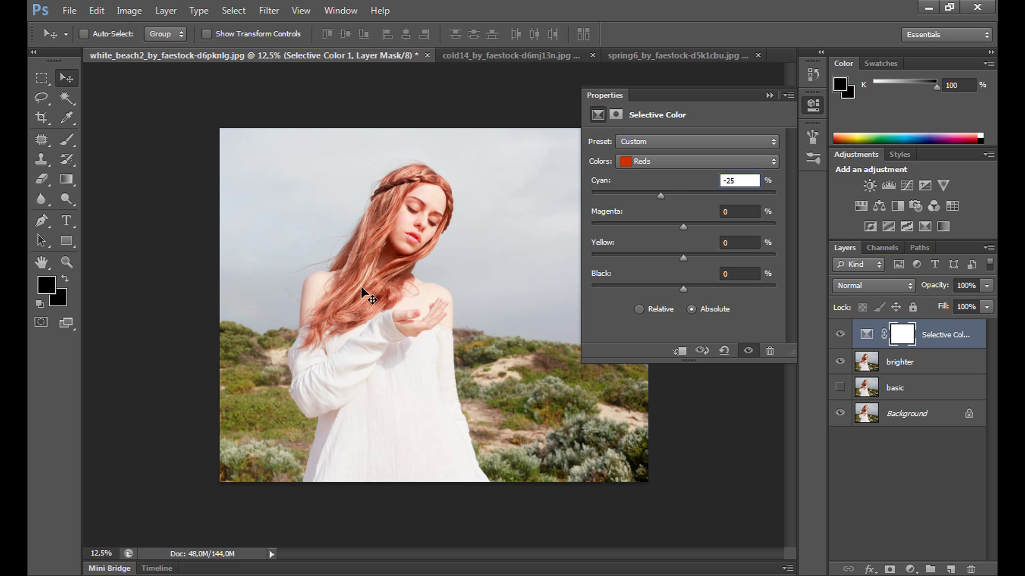
{"action": "mouse_move", "coordinate": [400, 203]}
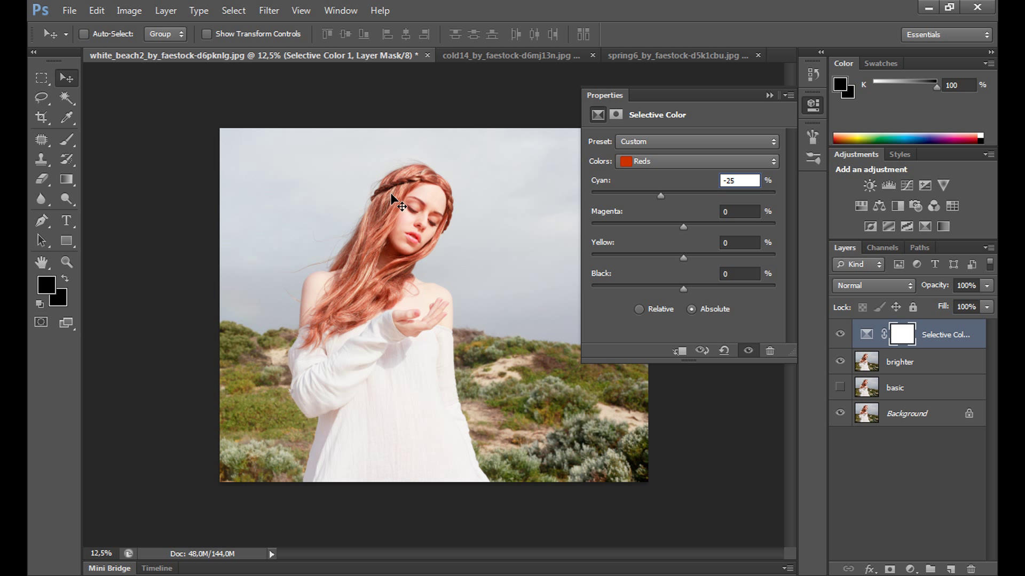
Step: Set the Reds' Magenta and Yellow to +10, then select the Yellows range
{"action": "left_click", "coordinate": [739, 211]}
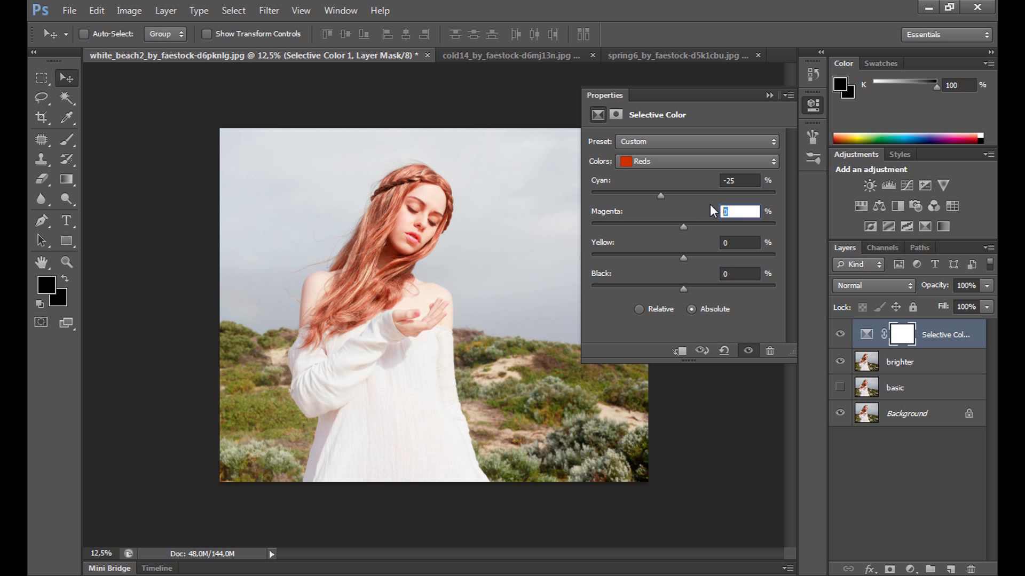
{"action": "type", "text": "10"}
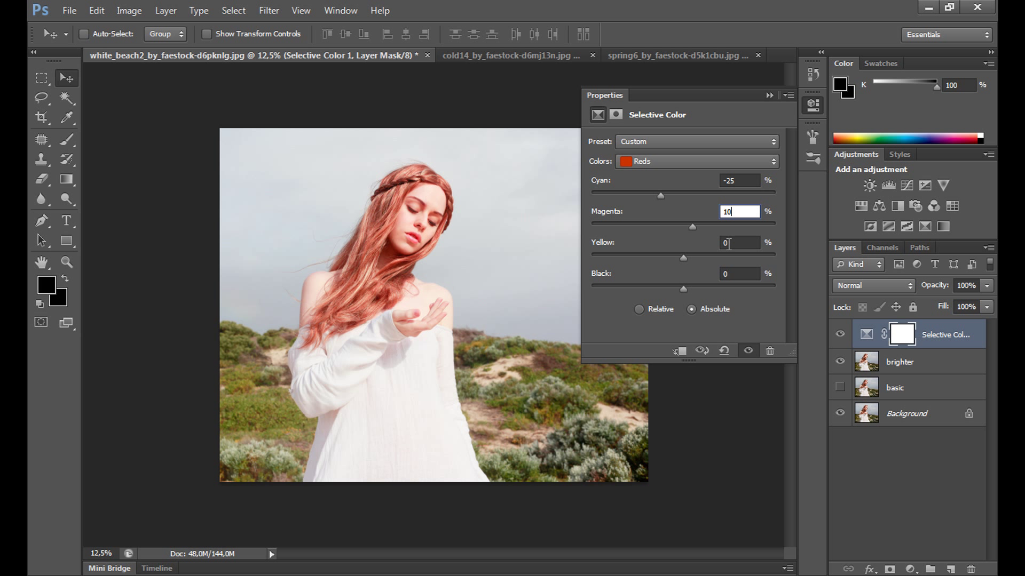
{"action": "type", "text": "10"}
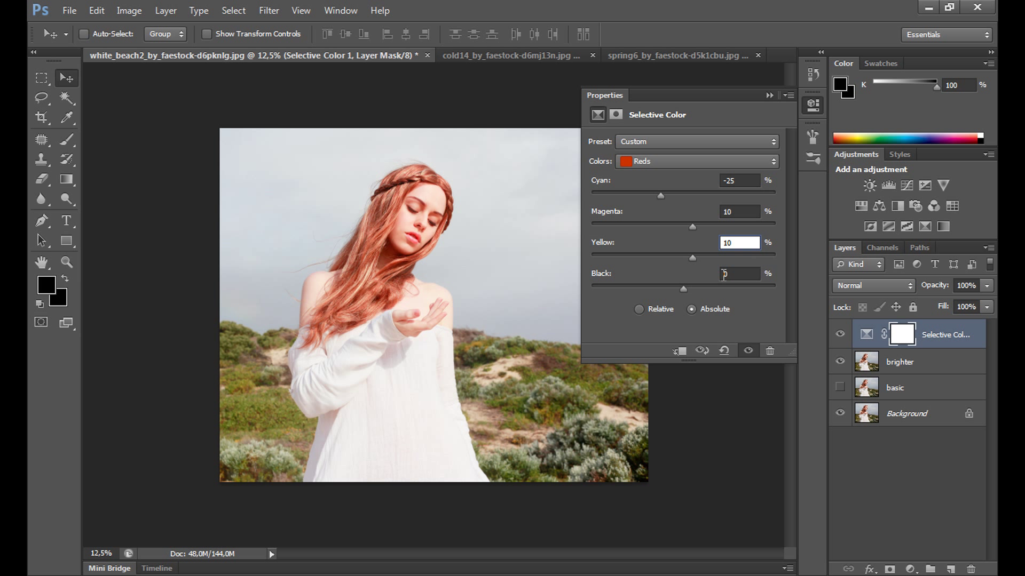
{"action": "left_click", "coordinate": [739, 273]}
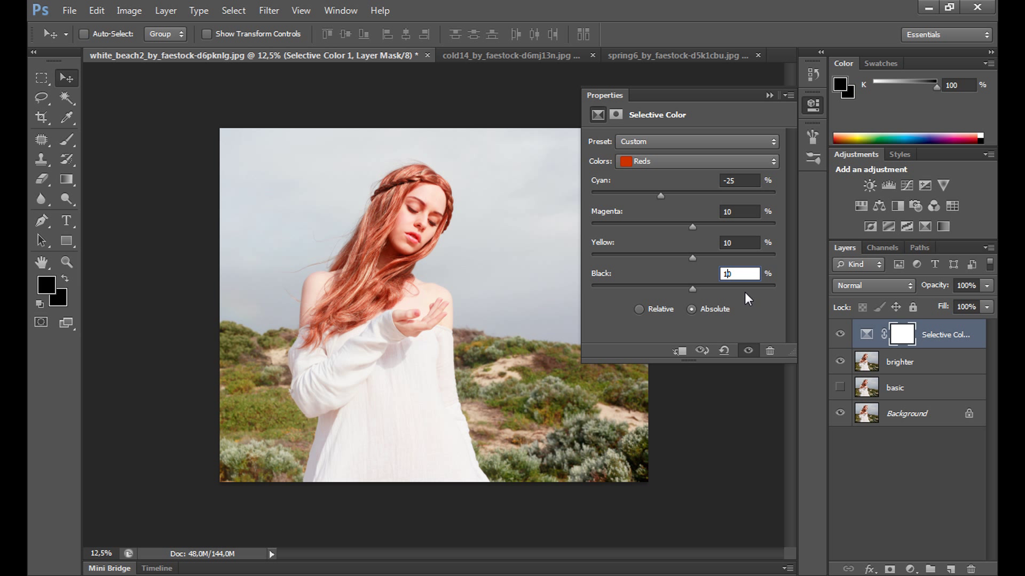
{"action": "left_click", "coordinate": [696, 161]}
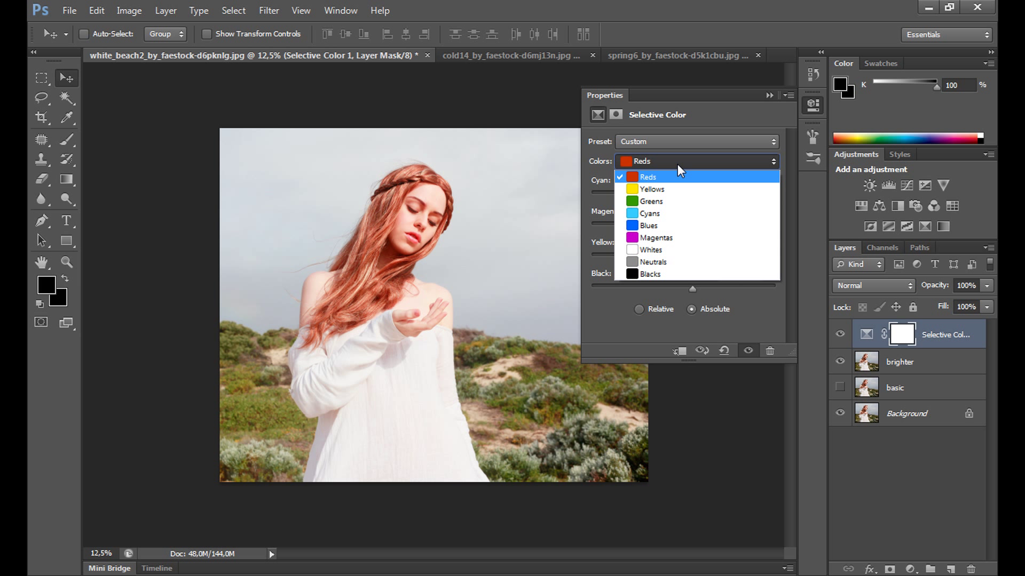
{"action": "mouse_move", "coordinate": [652, 189]}
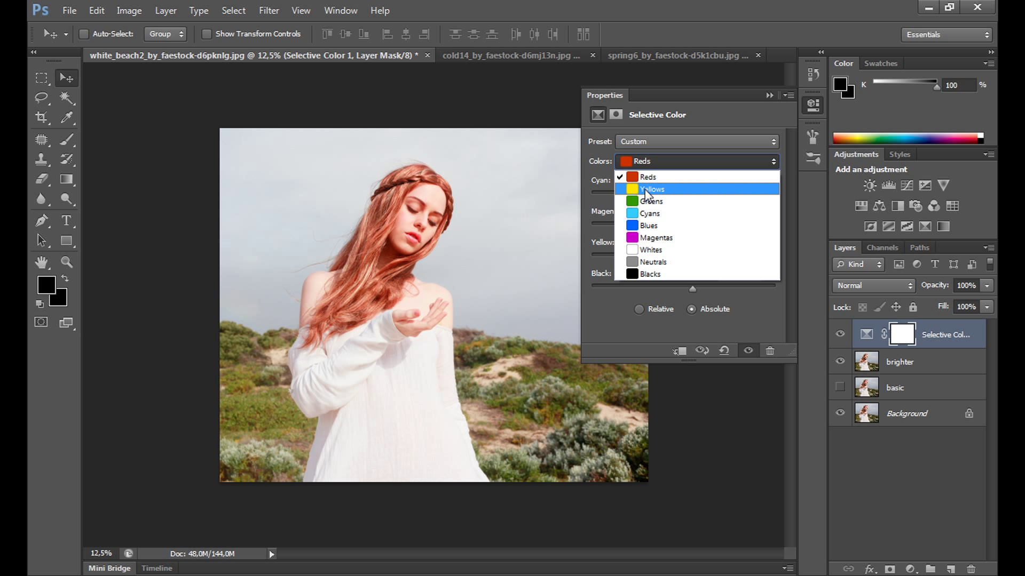
{"action": "left_click", "coordinate": [652, 189]}
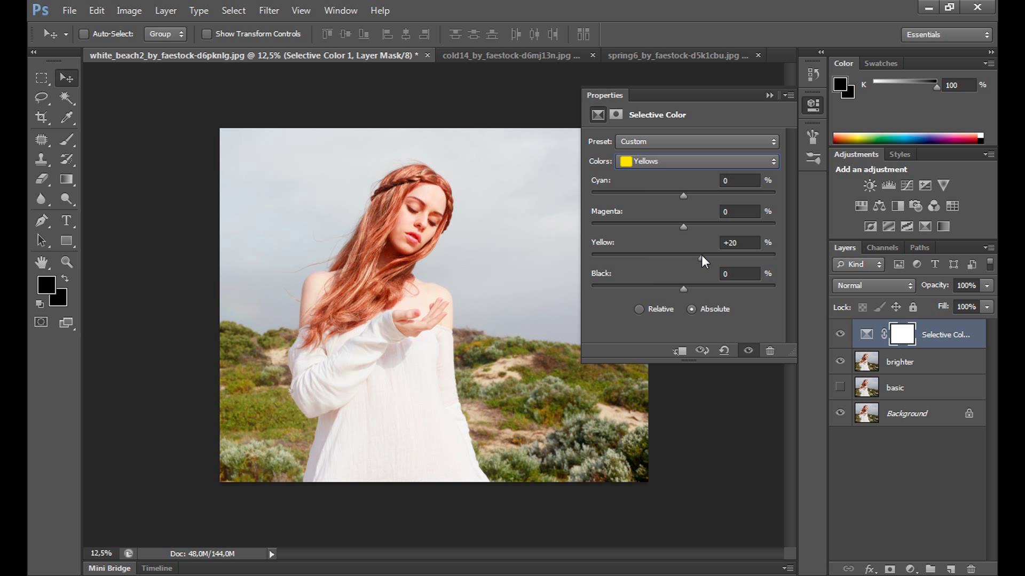
{"action": "mouse_move", "coordinate": [737, 244]}
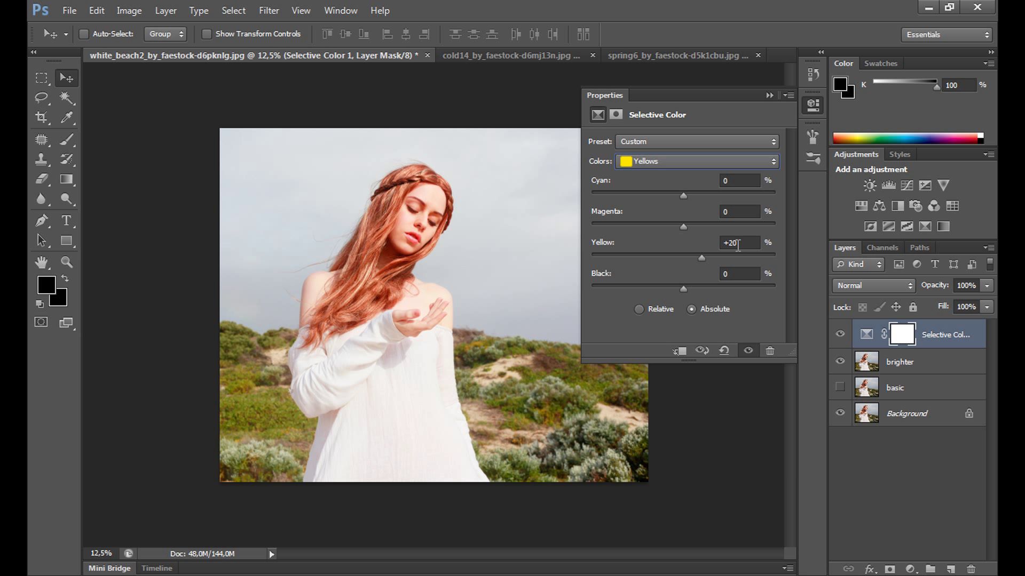
Step: Adjust the Greens to Cyan +43, Magenta -17, Yellow +16, Black +12
{"action": "left_click", "coordinate": [696, 161]}
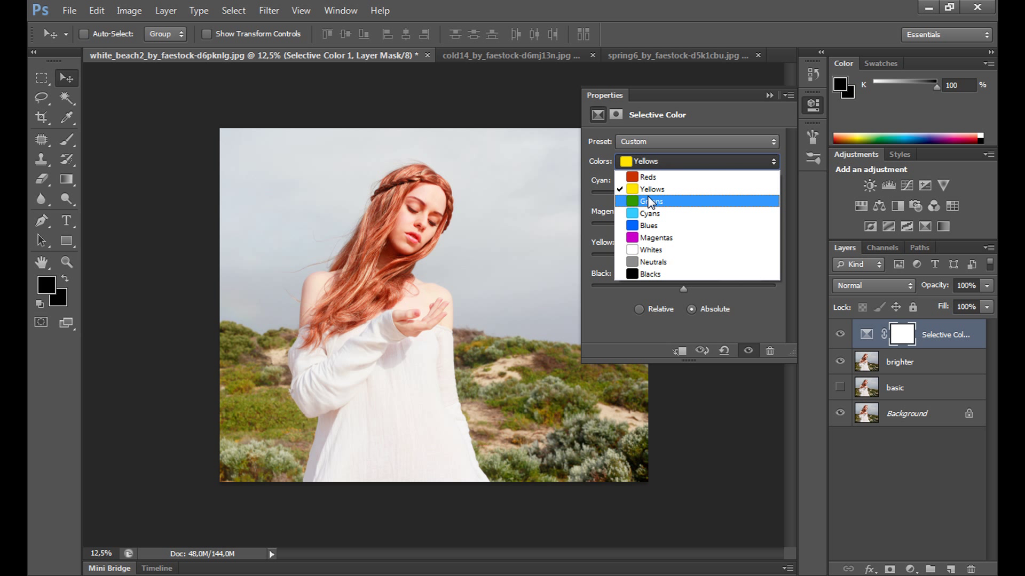
{"action": "left_click", "coordinate": [652, 202]}
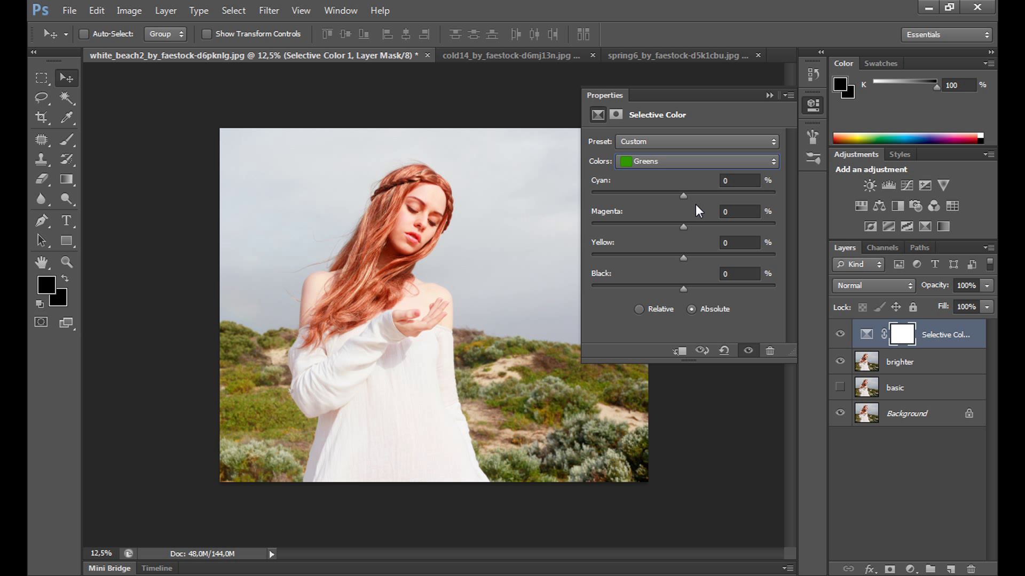
{"action": "left_click_drag", "start_coordinate": [683, 195], "coordinate": [696, 196]}
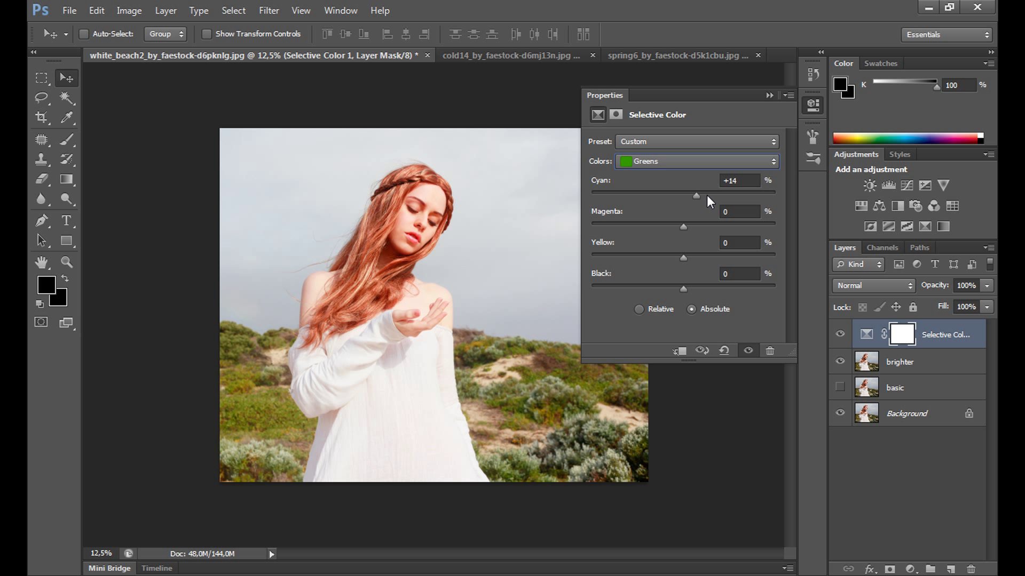
{"action": "left_click_drag", "start_coordinate": [695, 195], "coordinate": [722, 195]}
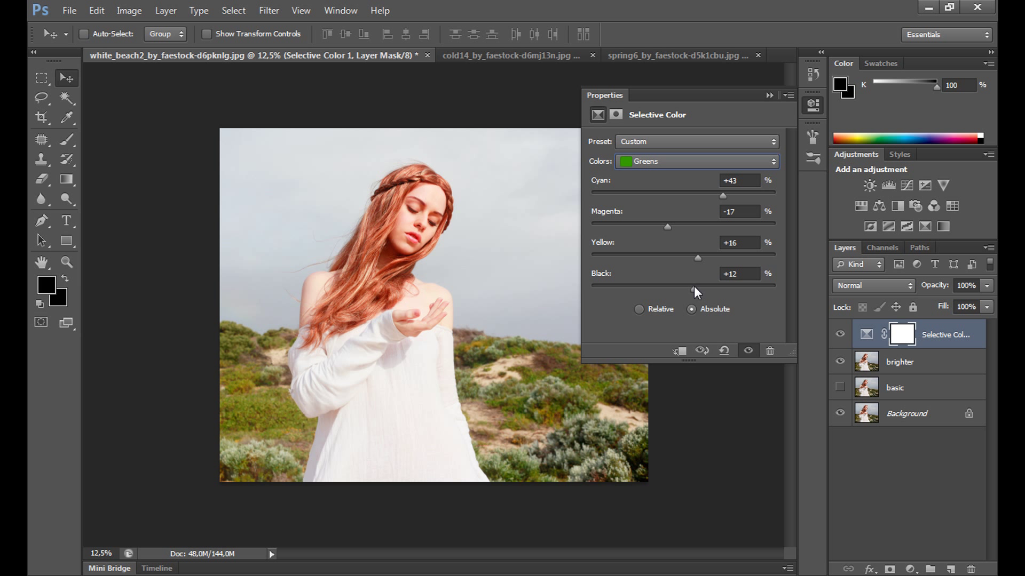
{"action": "left_click", "coordinate": [696, 161]}
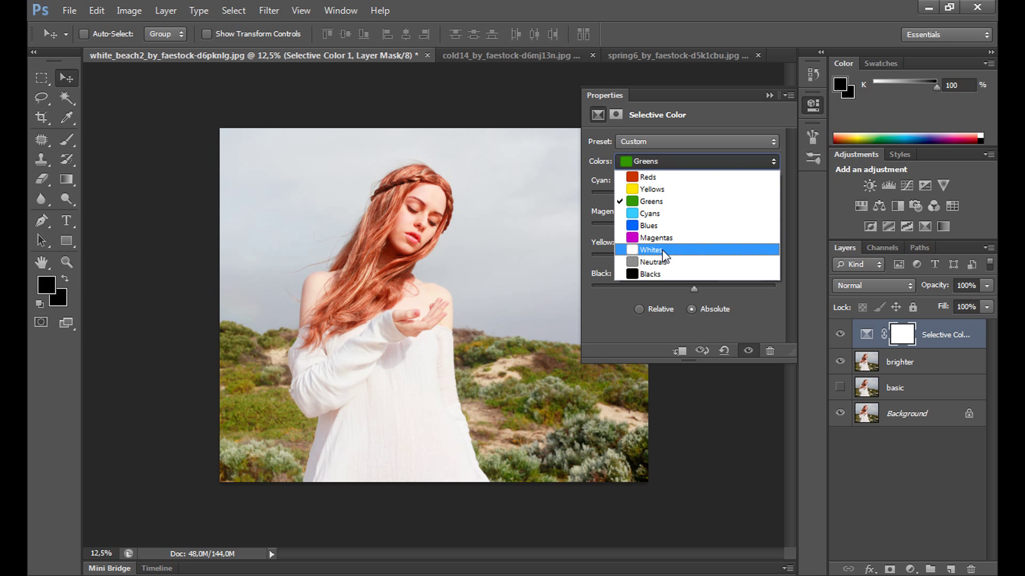
Step: Set the Selective Color Whites to Yellow +15 and Black -16
{"action": "left_click", "coordinate": [650, 250]}
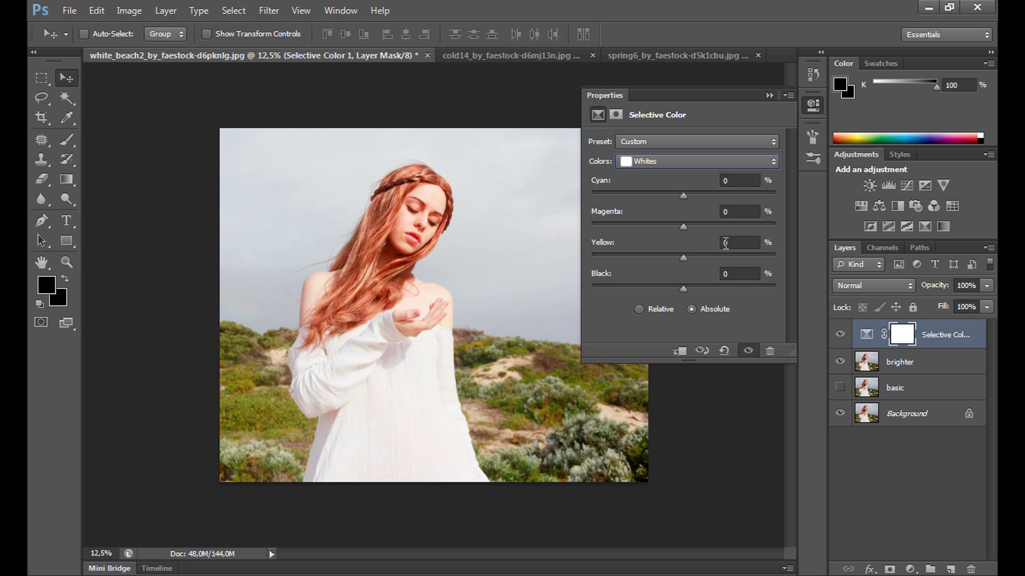
{"action": "type", "text": "10"}
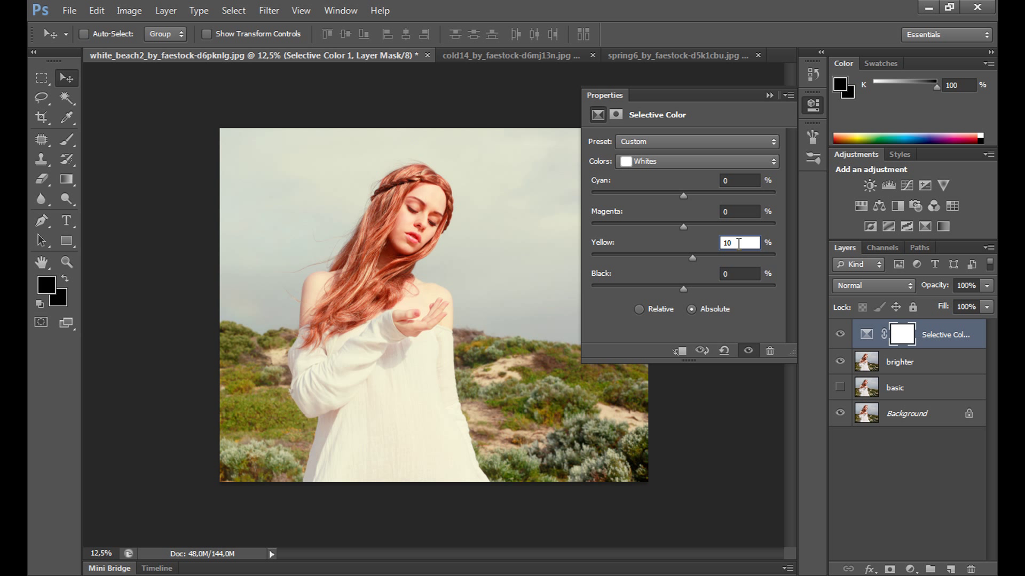
{"action": "mouse_move", "coordinate": [498, 248]}
{"action": "type", "text": "15"}
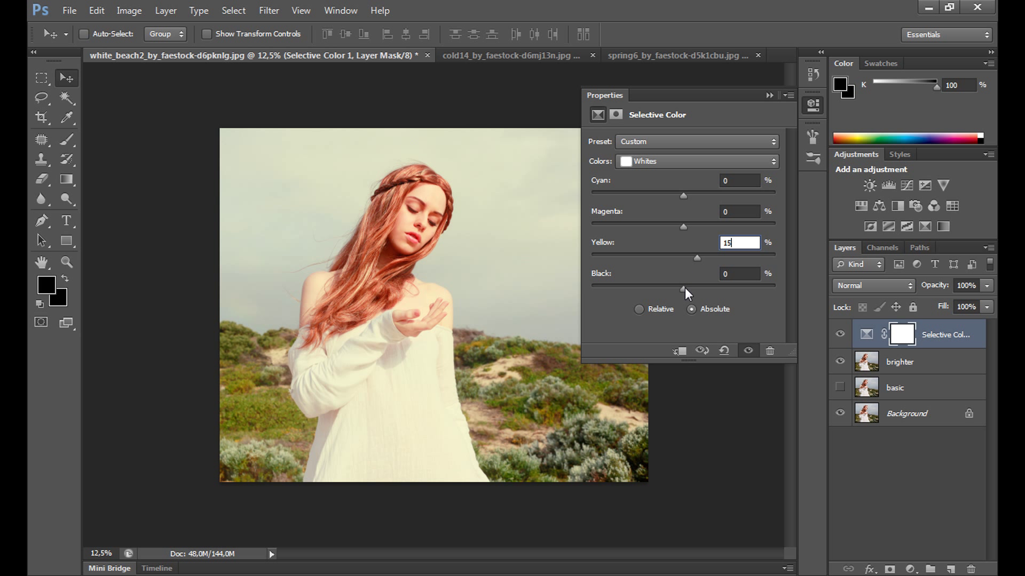
{"action": "left_click", "coordinate": [739, 273]}
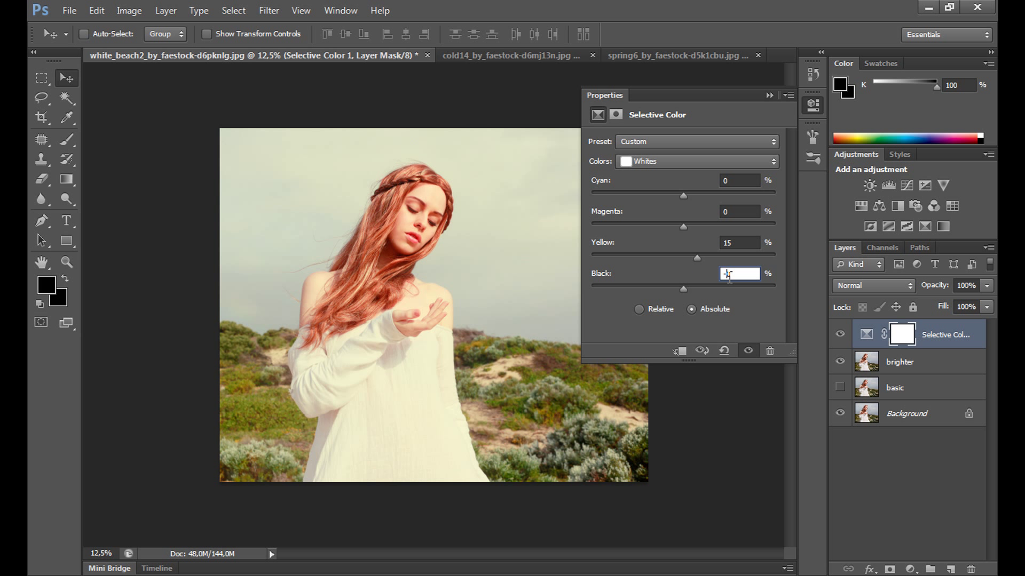
{"action": "type", "text": "-5"}
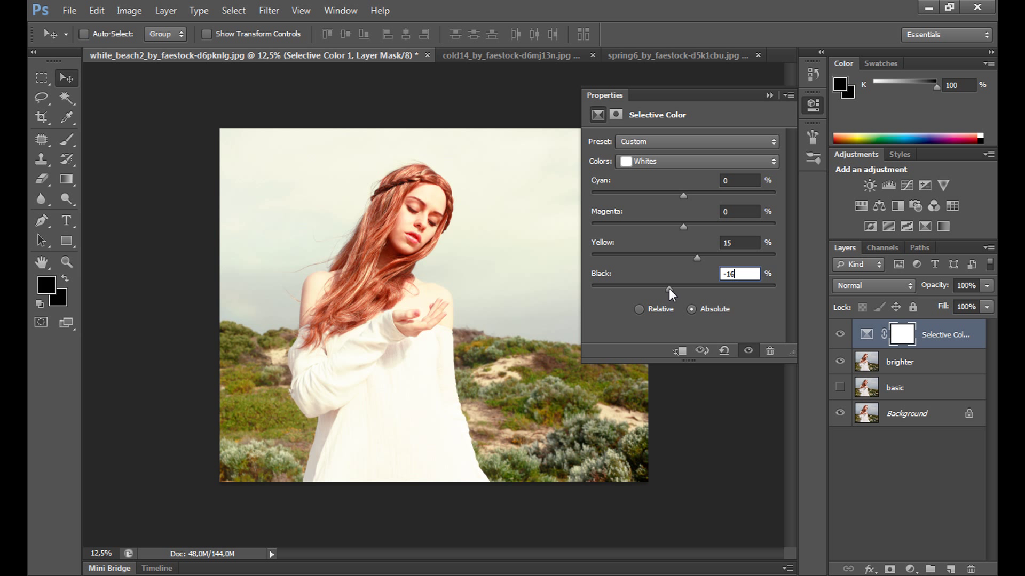
{"action": "mouse_move", "coordinate": [739, 289]}
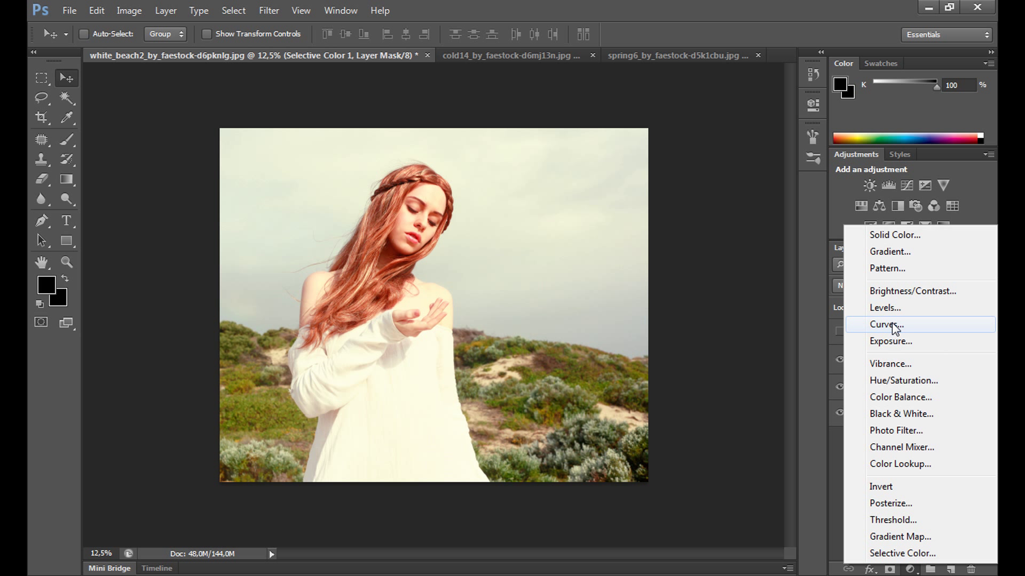
Step: Add a Curves layer, reshape the RGB curve, and raise the Blue channel curve
{"action": "left_click", "coordinate": [886, 325]}
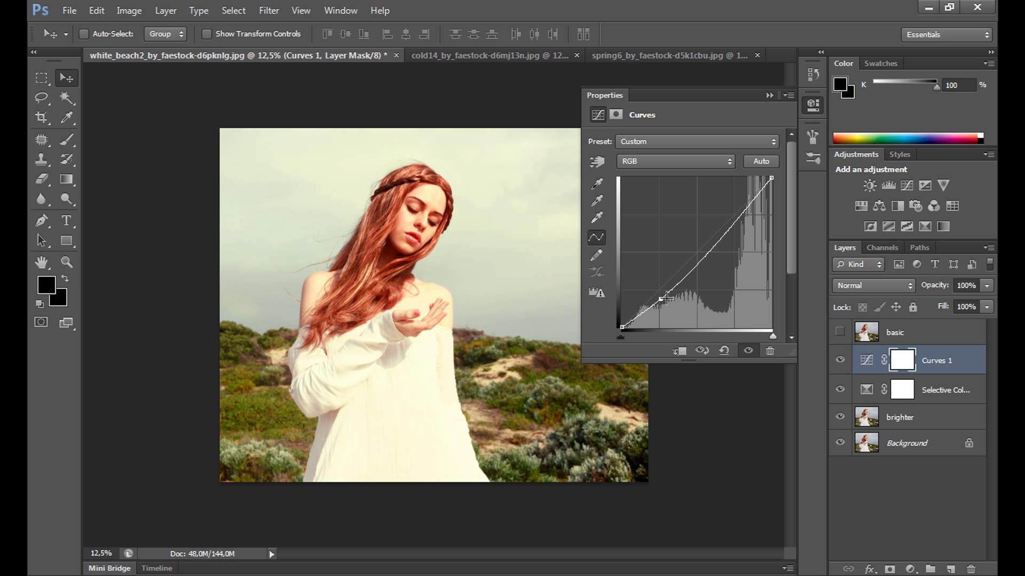
{"action": "left_click_drag", "start_coordinate": [667, 297], "coordinate": [719, 233]}
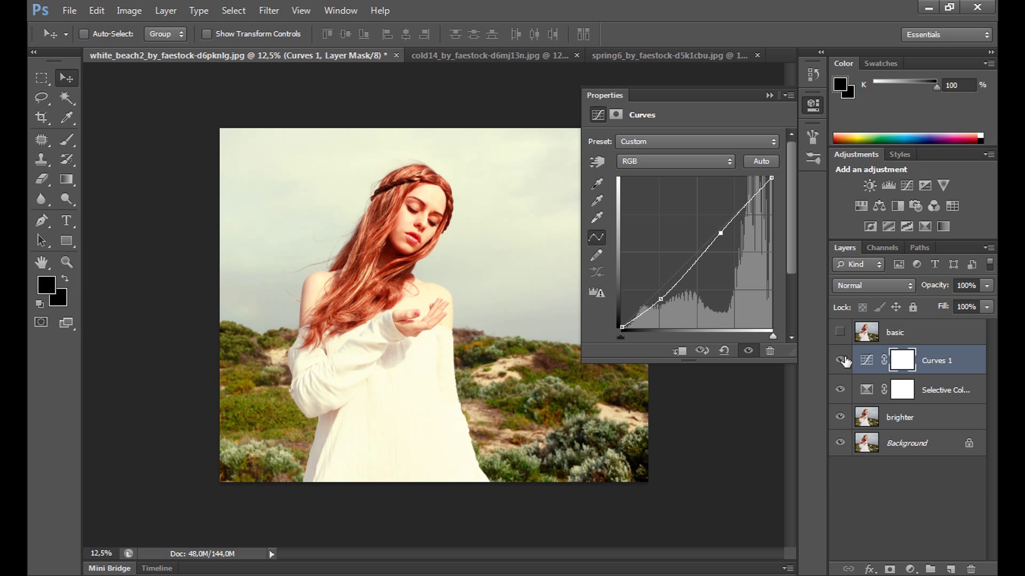
{"action": "left_click", "coordinate": [673, 162]}
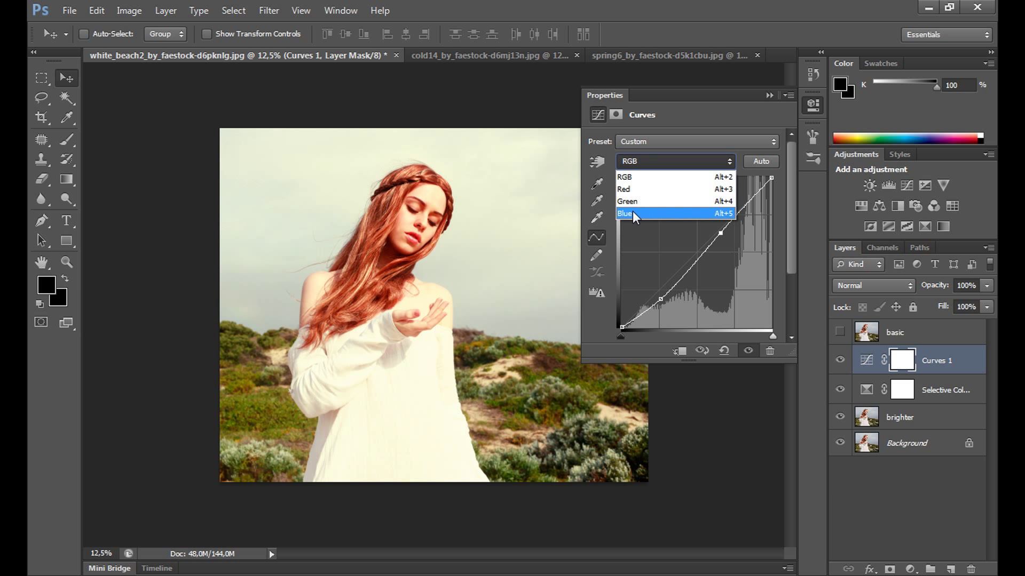
{"action": "left_click", "coordinate": [625, 213]}
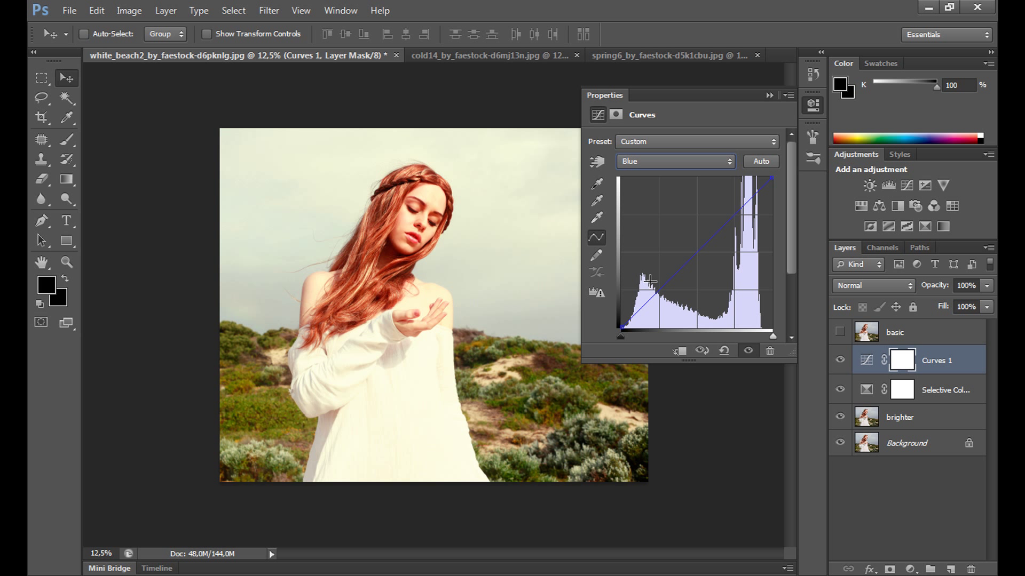
{"action": "left_click_drag", "start_coordinate": [650, 281], "coordinate": [703, 240]}
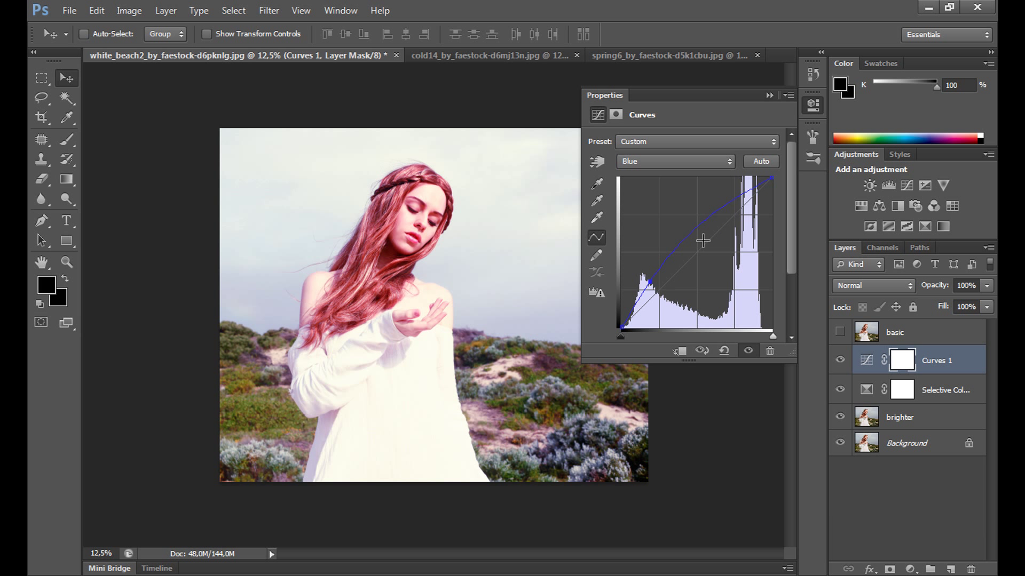
{"action": "left_click_drag", "start_coordinate": [704, 240], "coordinate": [704, 233]}
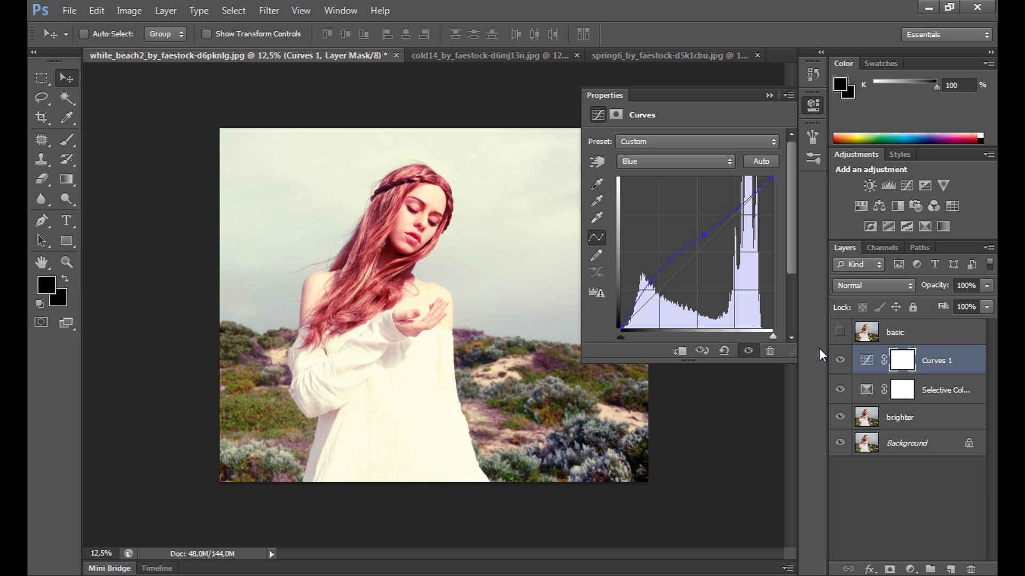
{"action": "mouse_move", "coordinate": [791, 284]}
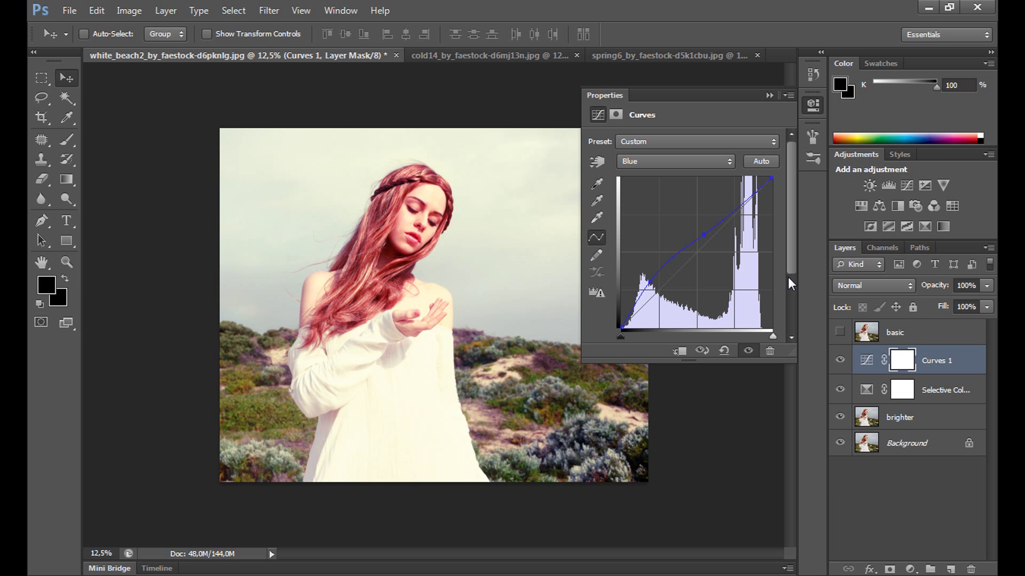
{"action": "mouse_move", "coordinate": [756, 296]}
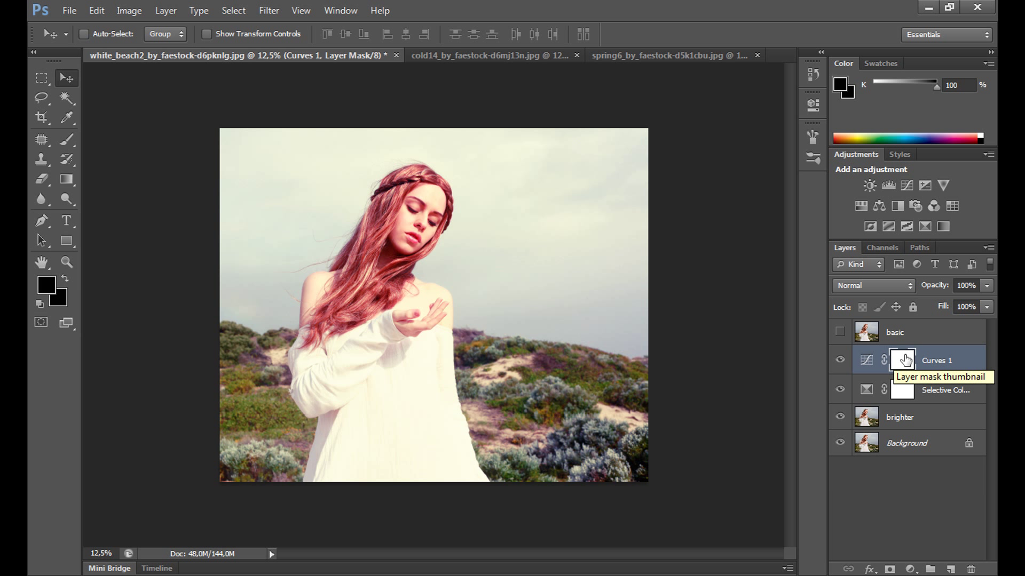
{"action": "mouse_move", "coordinate": [902, 359]}
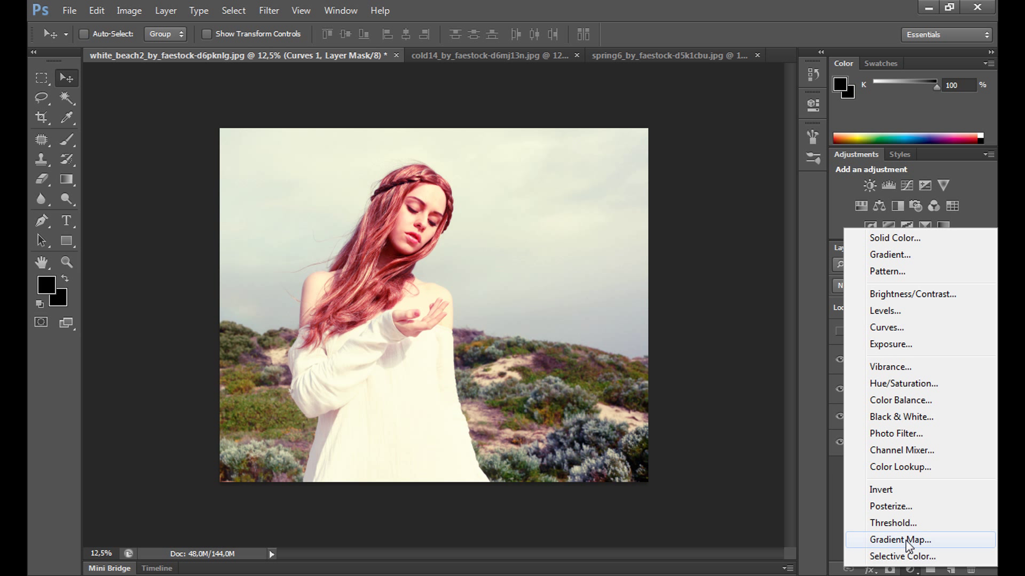
Step: Add a Gradient Map using Sepia 4 from the Photographic Toning presets
{"action": "left_click", "coordinate": [901, 539]}
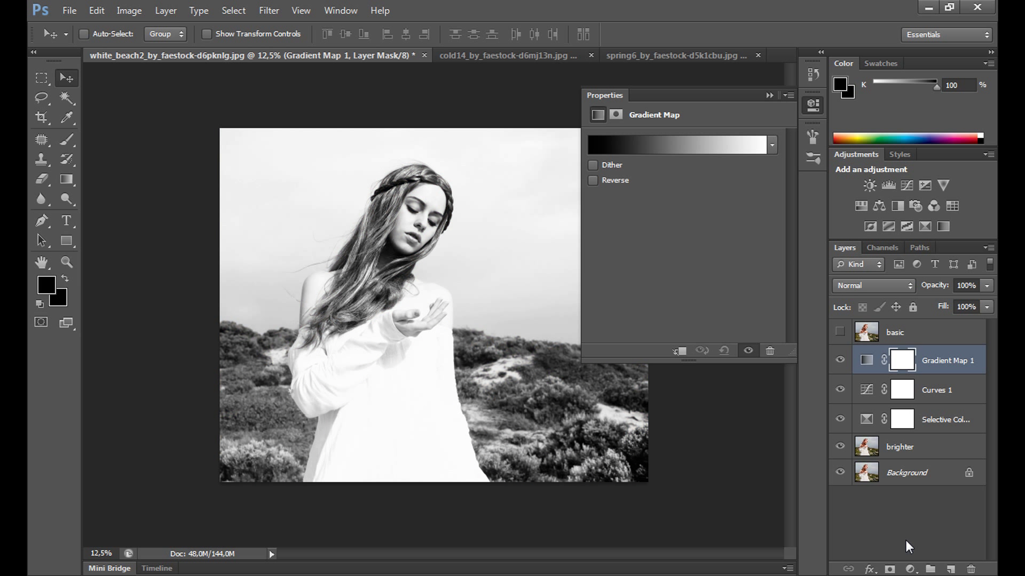
{"action": "mouse_move", "coordinate": [703, 154]}
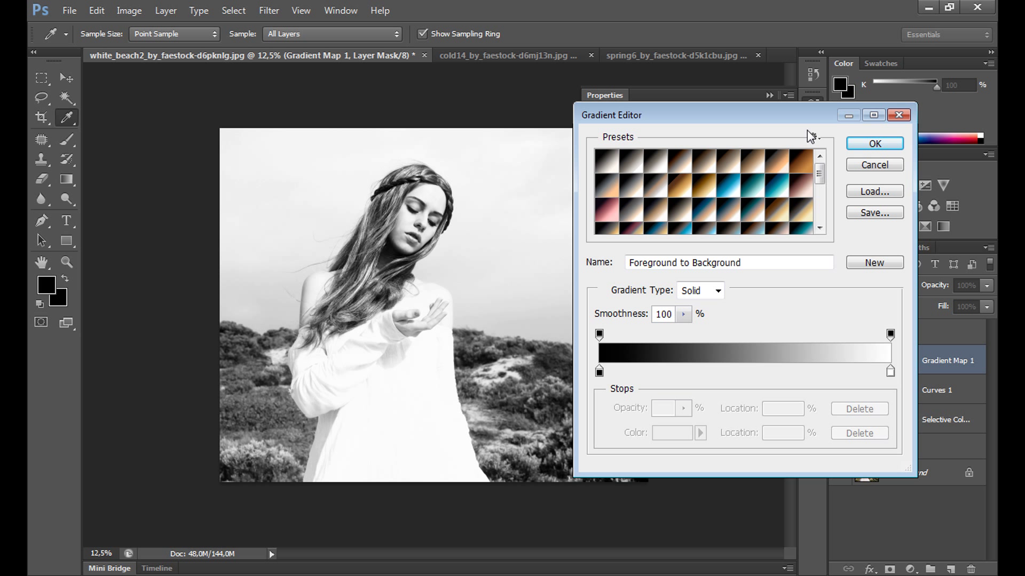
{"action": "left_click", "coordinate": [812, 137]}
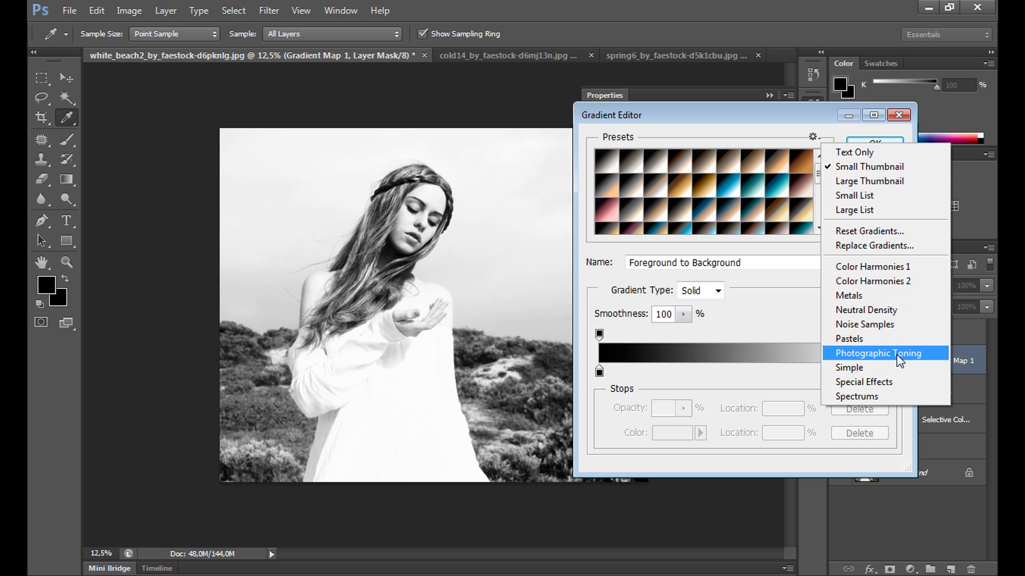
{"action": "left_click", "coordinate": [879, 353]}
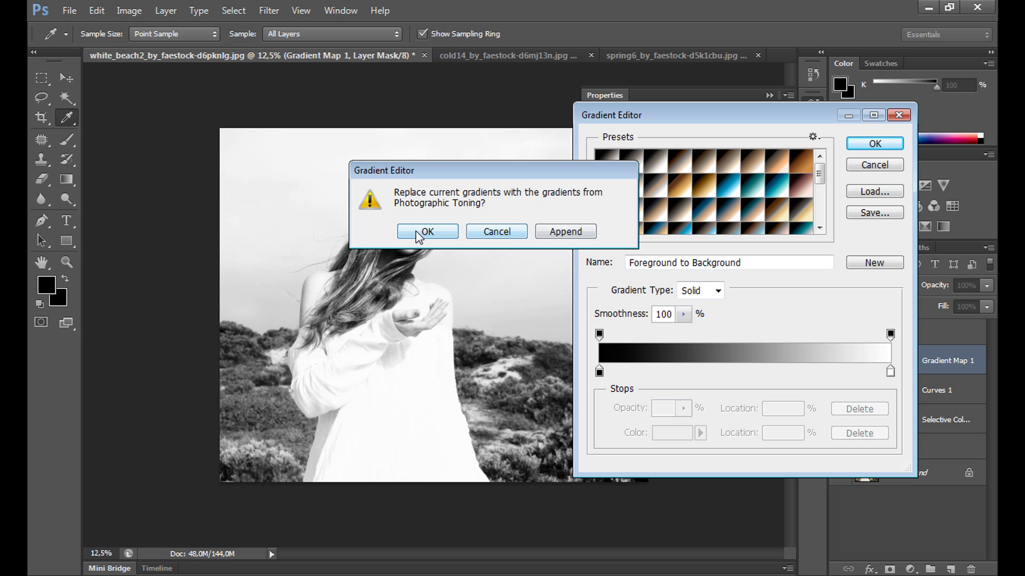
{"action": "left_click", "coordinate": [427, 232]}
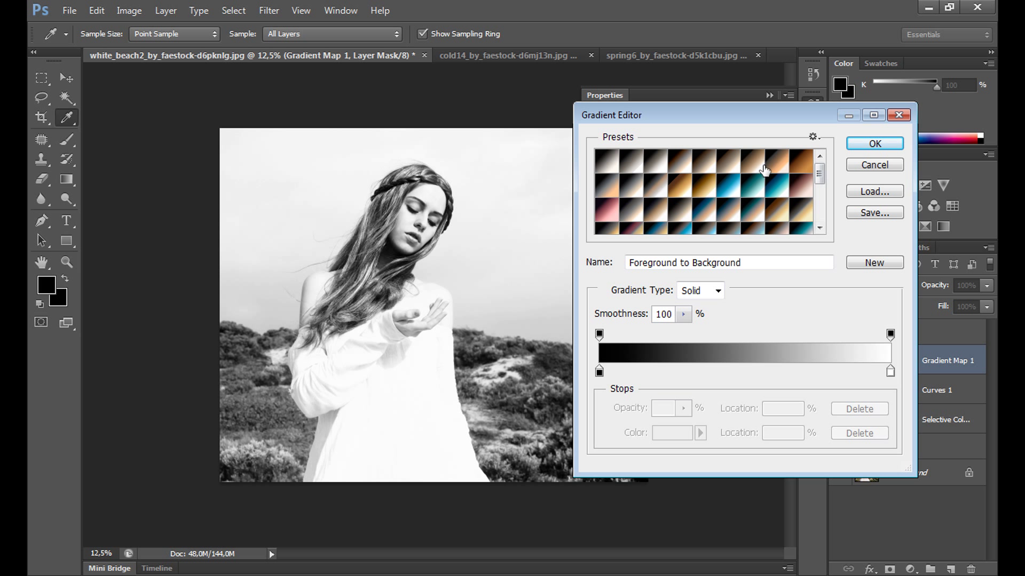
{"action": "left_click", "coordinate": [751, 168]}
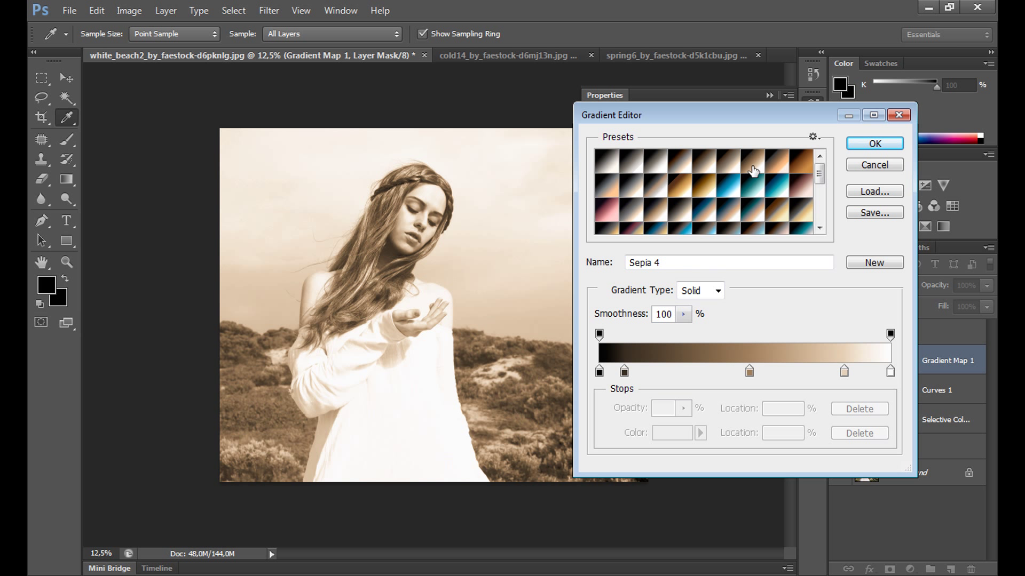
{"action": "left_click", "coordinate": [731, 166]}
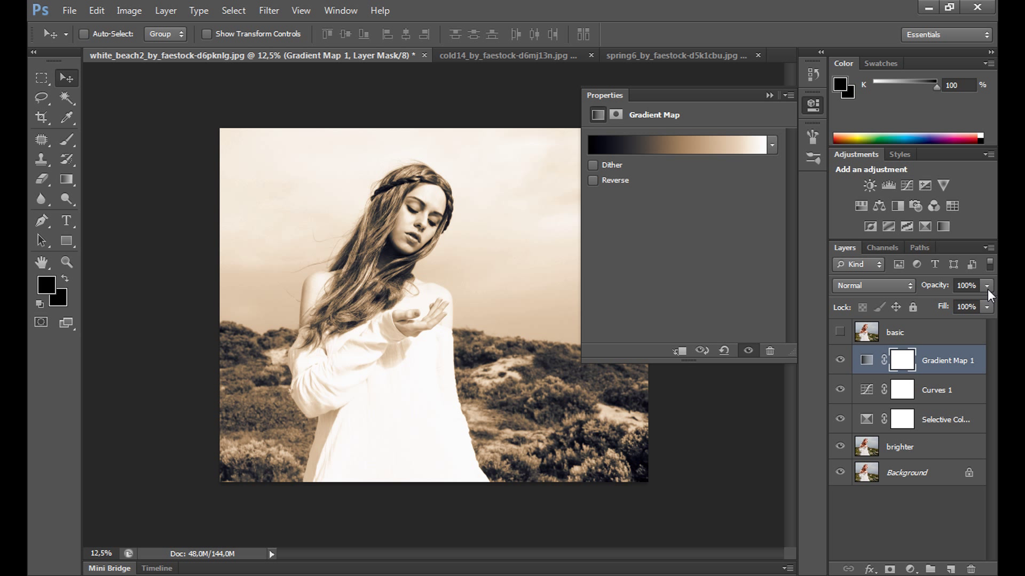
Step: Set Gradient Map 1 to 30% opacity with Soft Light blending
{"action": "left_click_drag", "start_coordinate": [980, 294], "coordinate": [937, 302]}
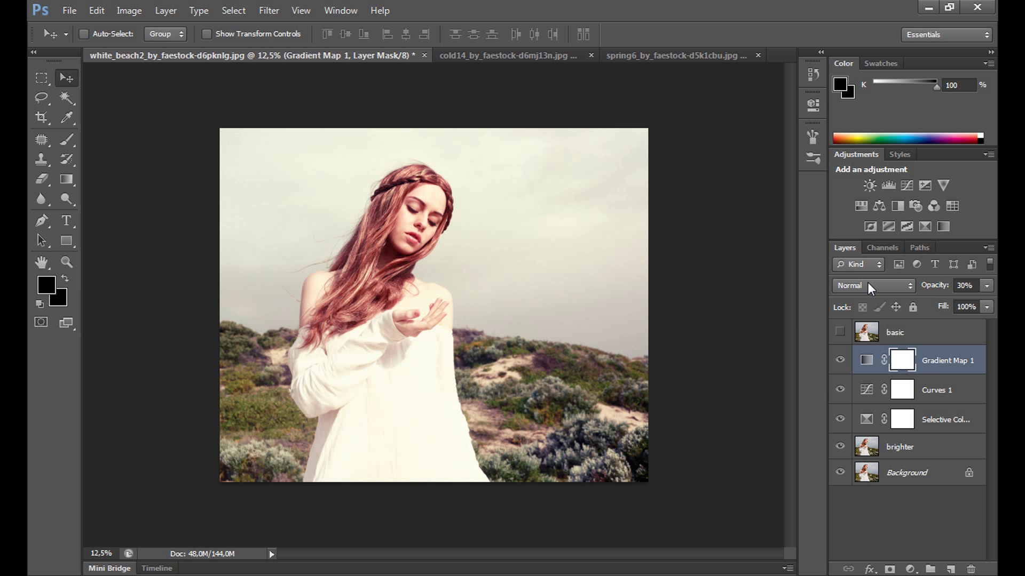
{"action": "left_click", "coordinate": [872, 285]}
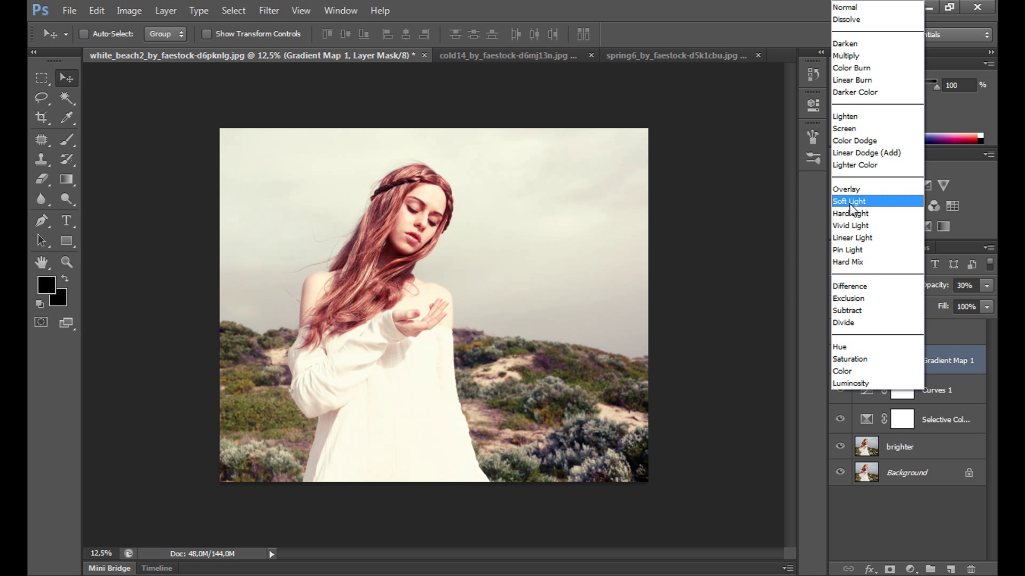
{"action": "left_click", "coordinate": [850, 201]}
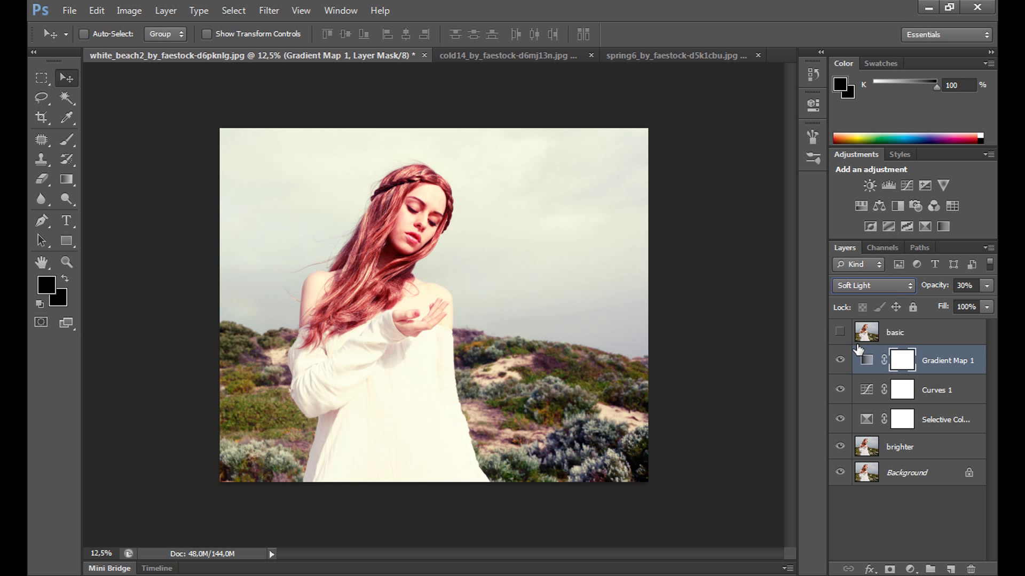
{"action": "mouse_move", "coordinate": [840, 360]}
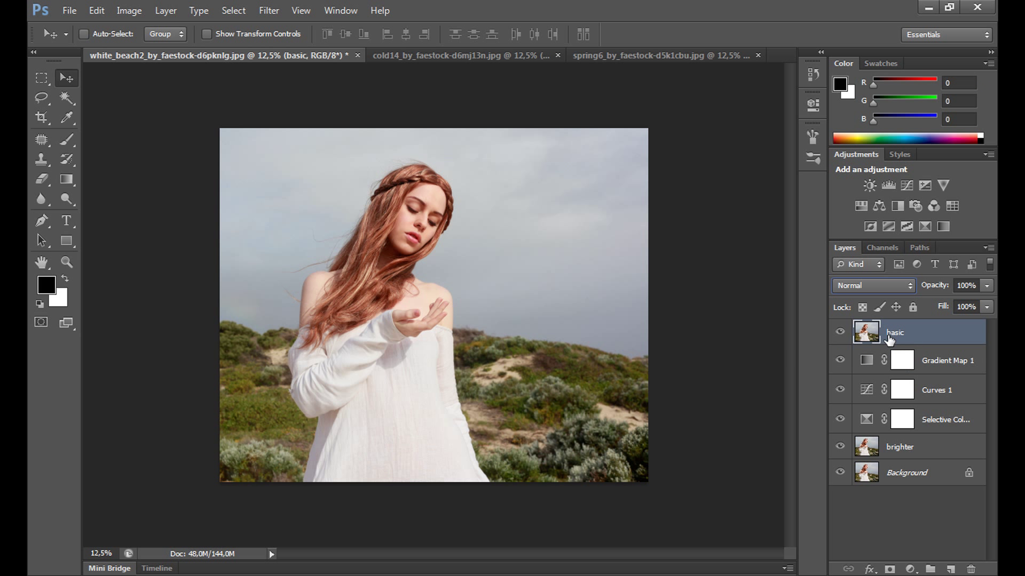
{"action": "mouse_move", "coordinate": [857, 335]}
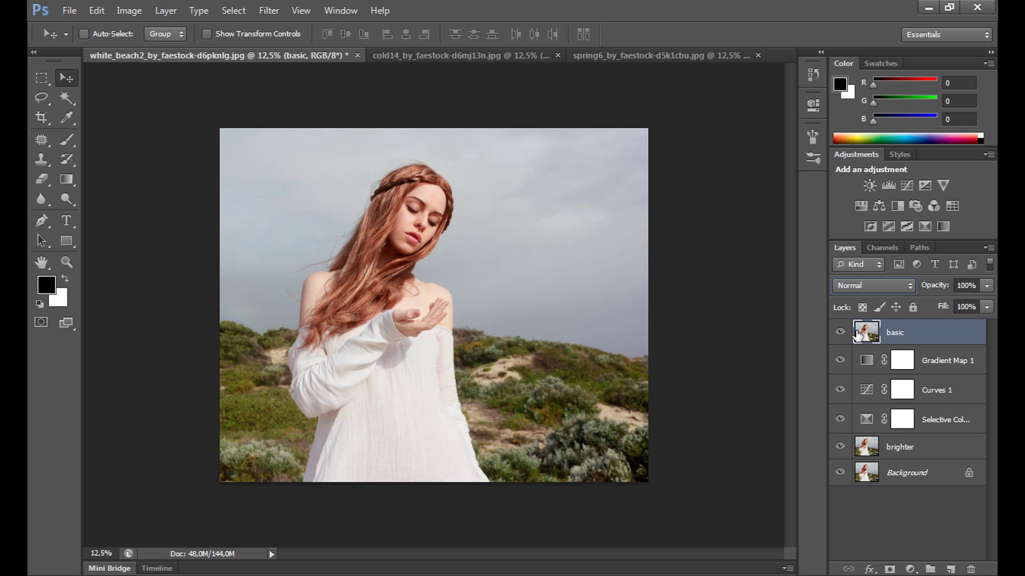
Step: Hide the basic layer to compare the toned beach portrait, then switch to spring6
{"action": "left_click", "coordinate": [839, 332]}
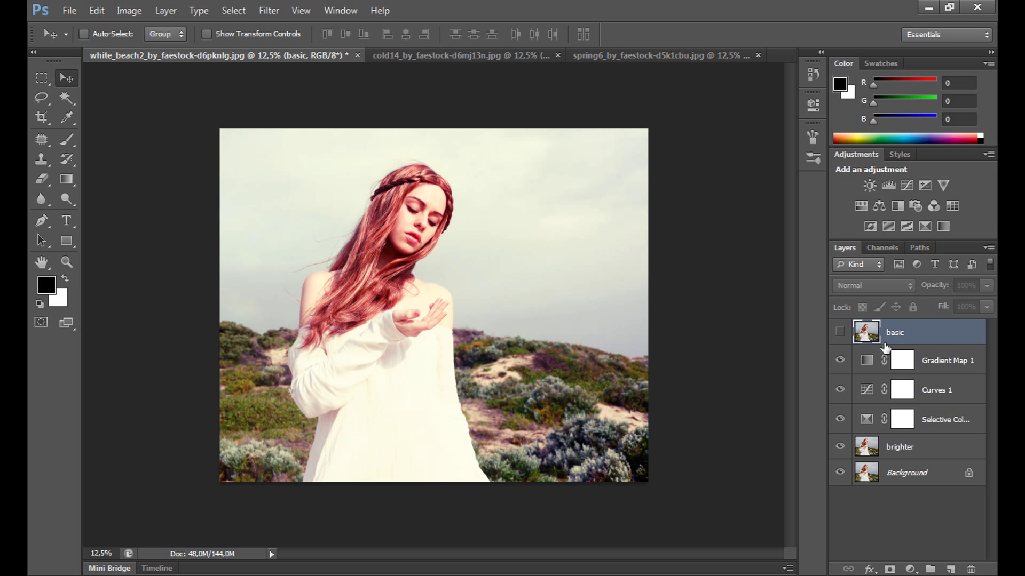
{"action": "left_click", "coordinate": [653, 55]}
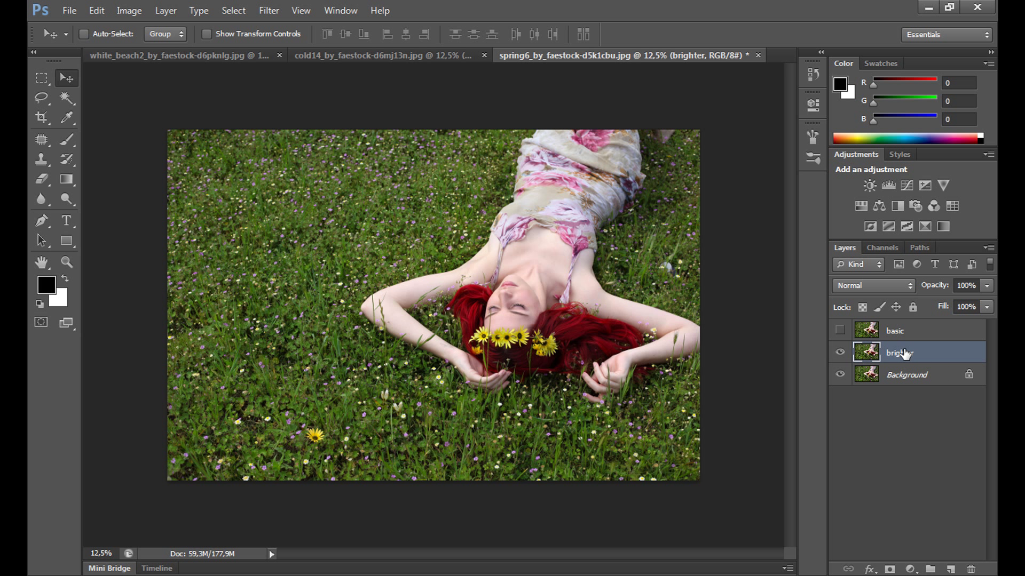
Step: Blend the grass photo's brighter layer in Screen mode and retype its opacity value
{"action": "left_click", "coordinate": [871, 285]}
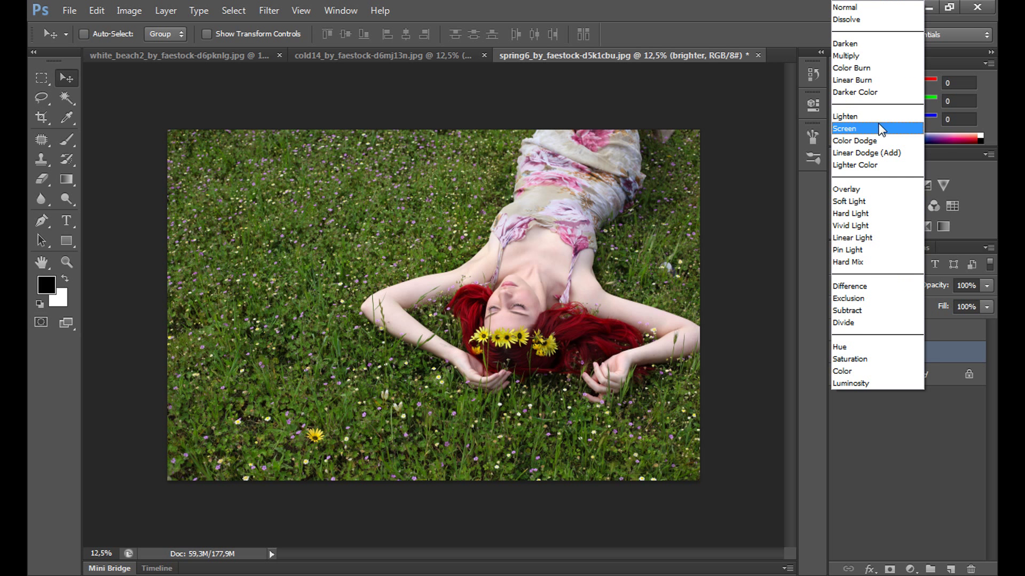
{"action": "left_click", "coordinate": [845, 128]}
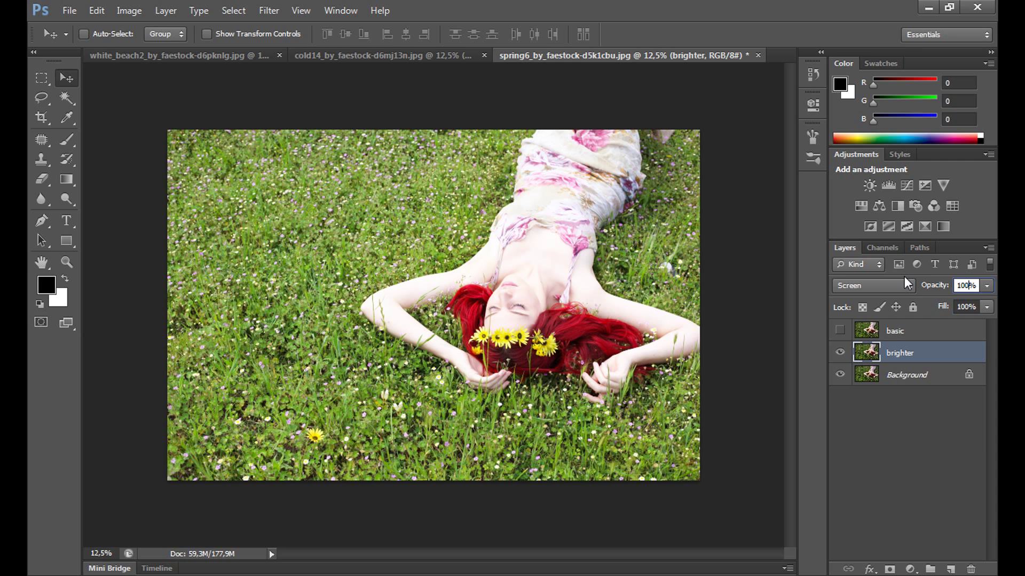
{"action": "type", "text": "155"}
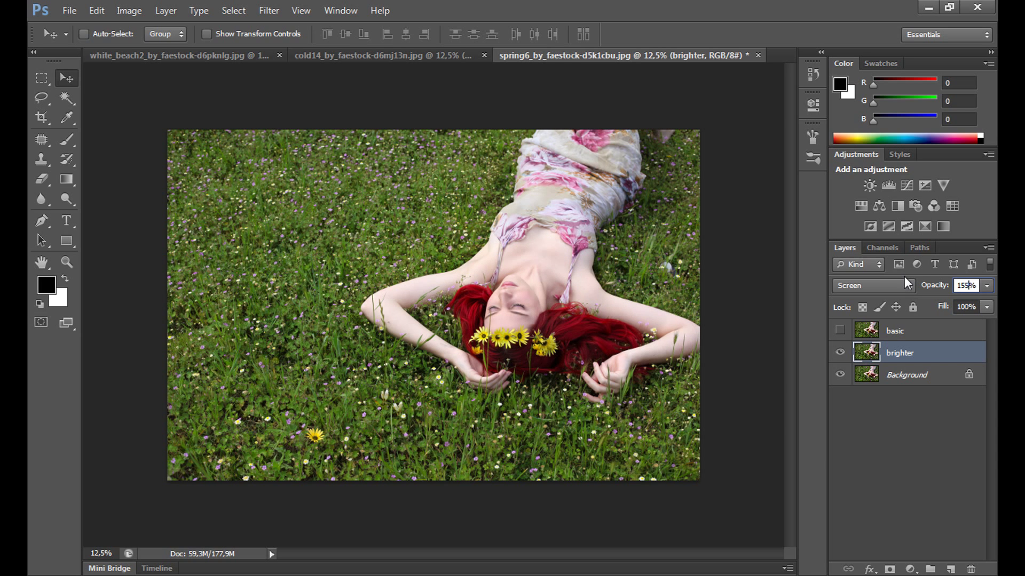
{"action": "type", "text": "55"}
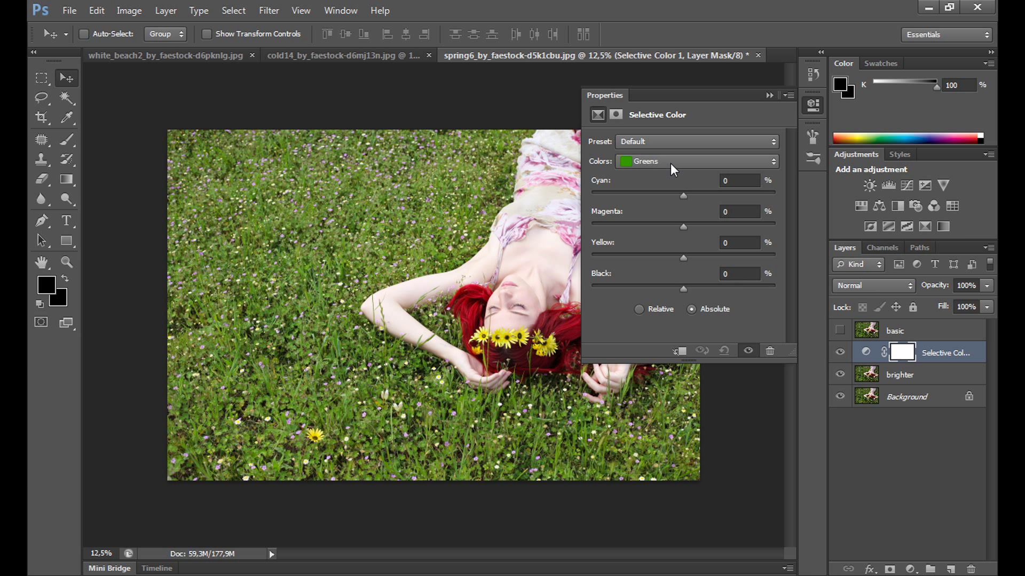
Step: Reduce cyan in the Selective Color Reds, then add cyan and yellow to Greens
{"action": "left_click", "coordinate": [696, 162]}
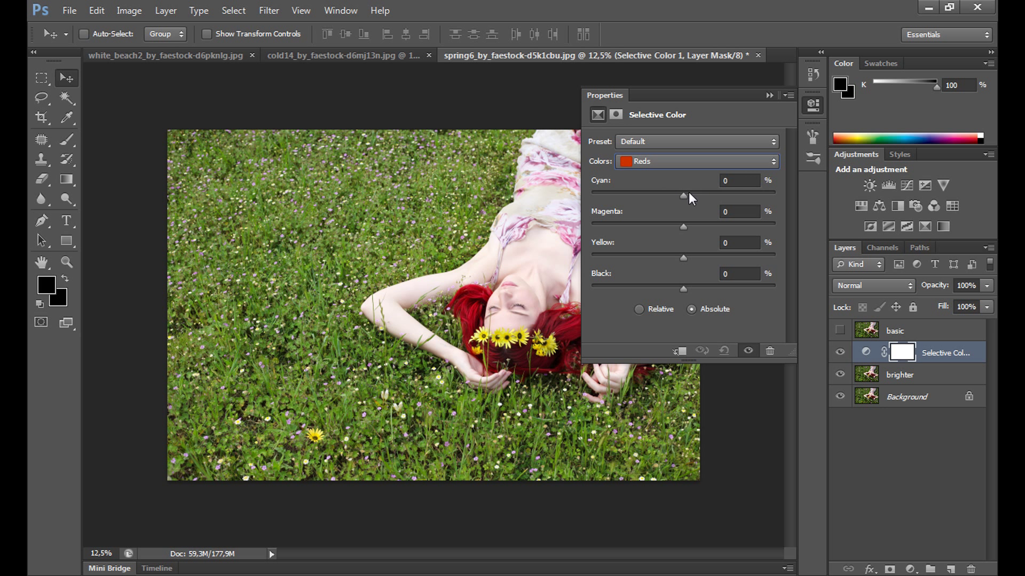
{"action": "left_click_drag", "start_coordinate": [683, 195], "coordinate": [659, 194]}
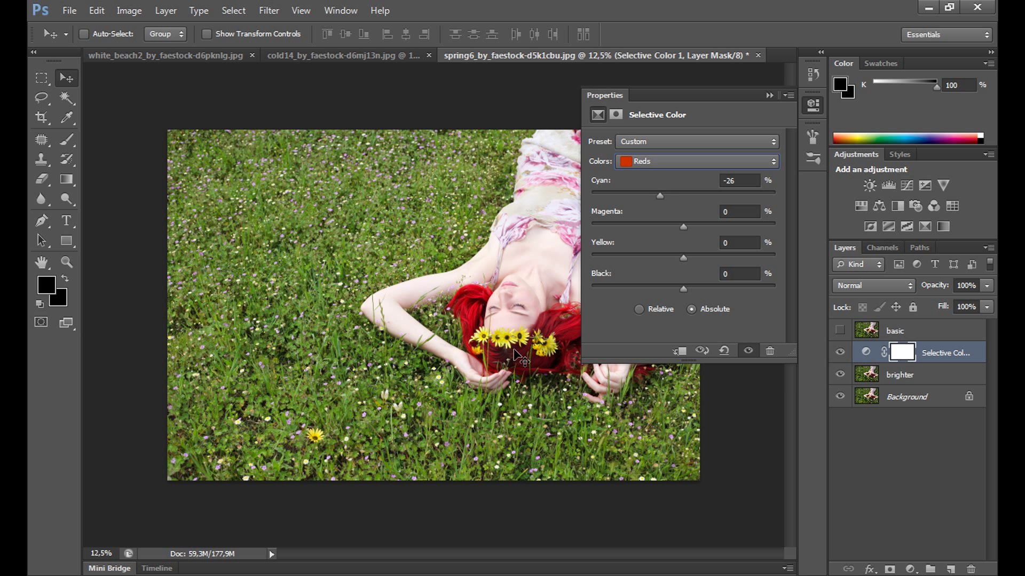
{"action": "mouse_move", "coordinate": [504, 347]}
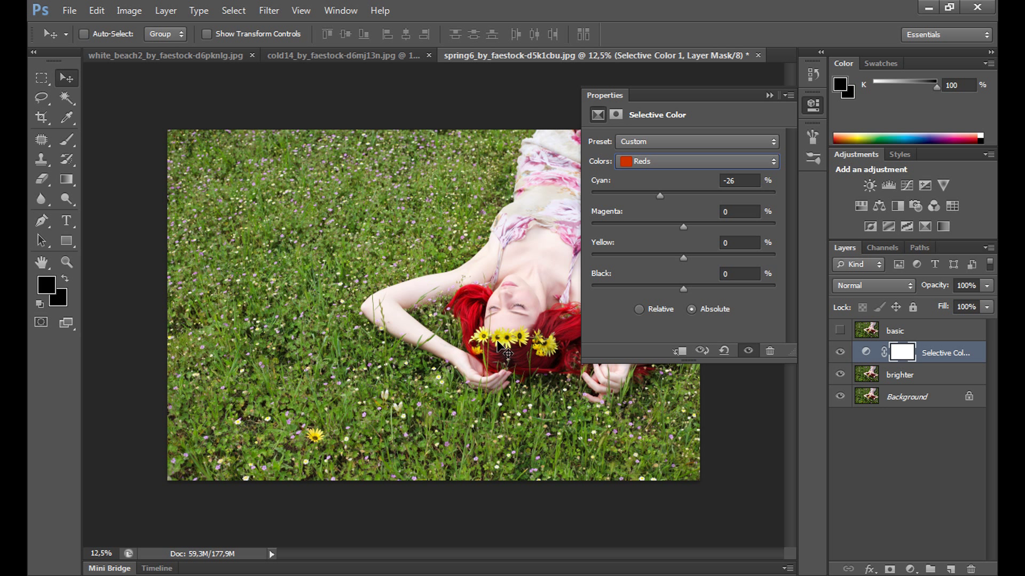
{"action": "mouse_move", "coordinate": [698, 236]}
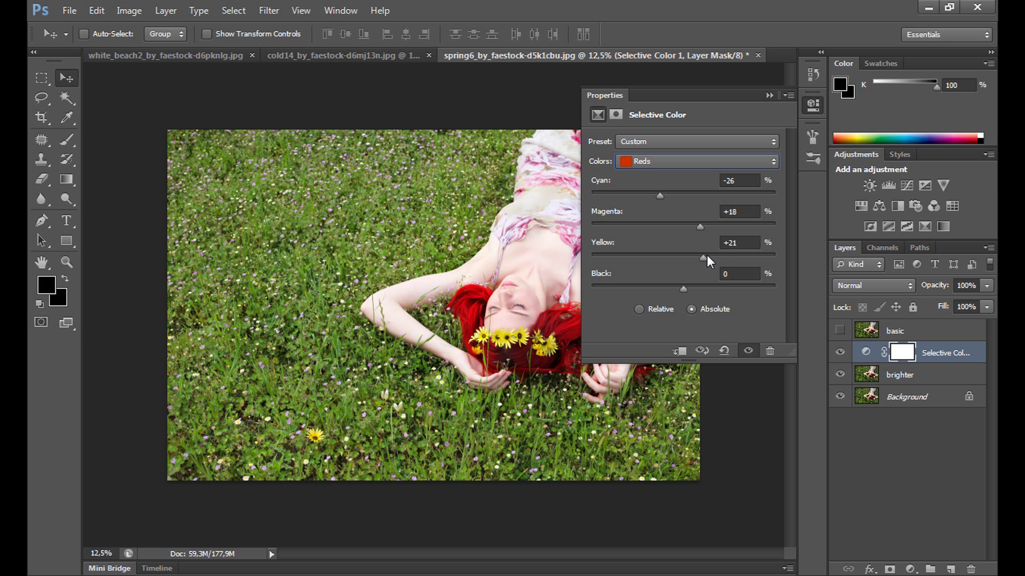
{"action": "left_click", "coordinate": [696, 161]}
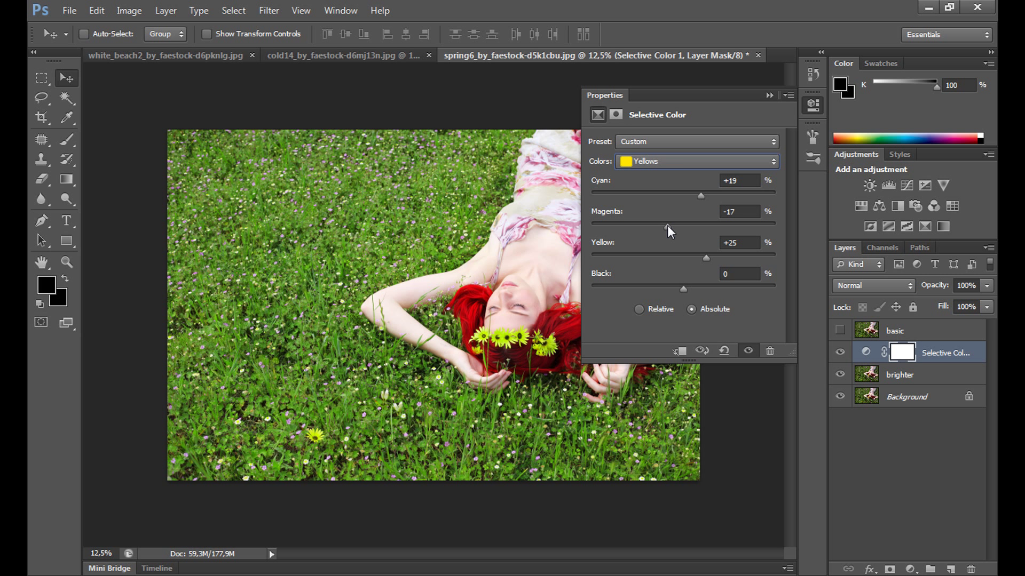
{"action": "left_click", "coordinate": [695, 161]}
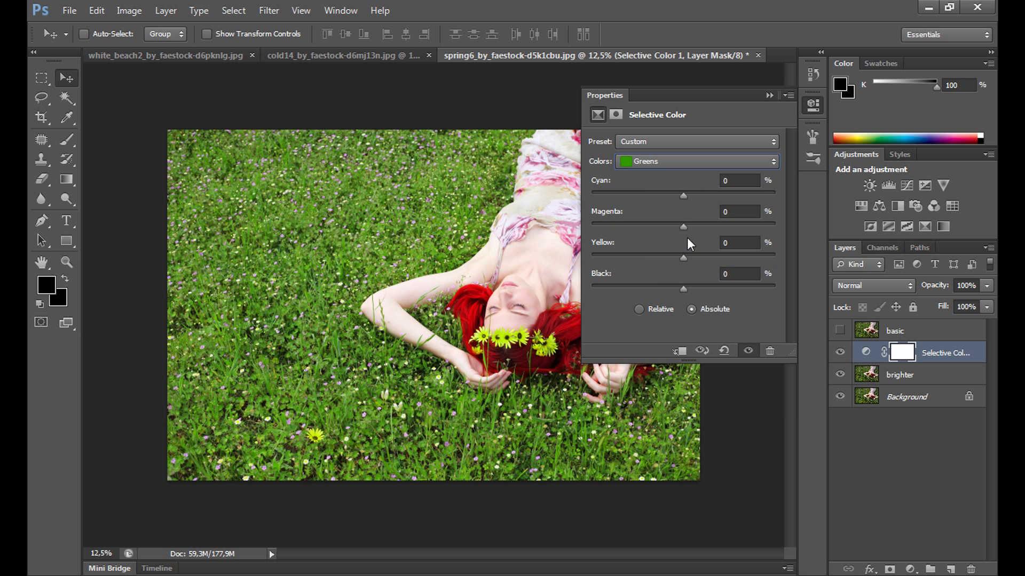
{"action": "left_click_drag", "start_coordinate": [683, 195], "coordinate": [703, 195]}
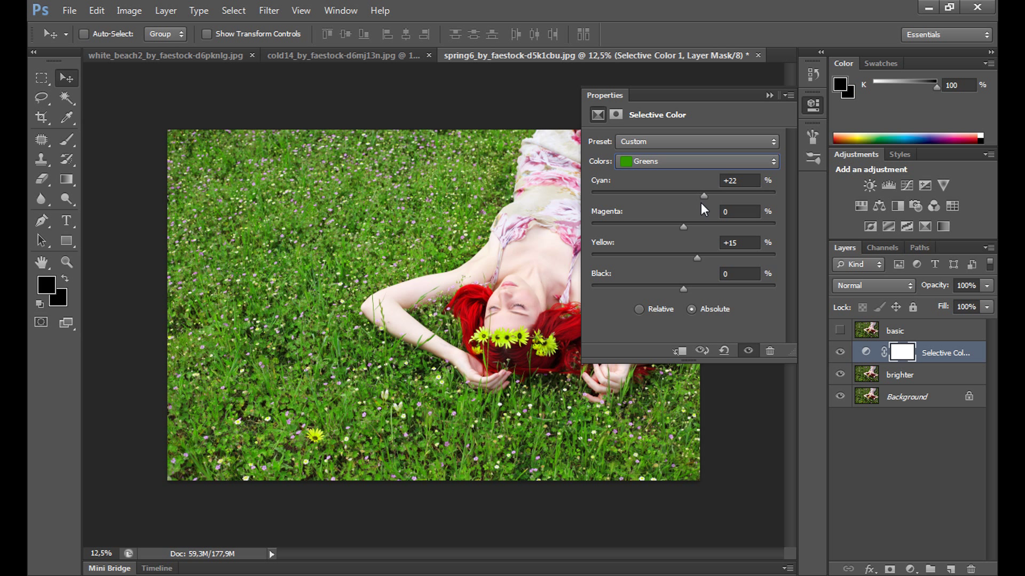
{"action": "left_click_drag", "start_coordinate": [696, 257], "coordinate": [704, 257]}
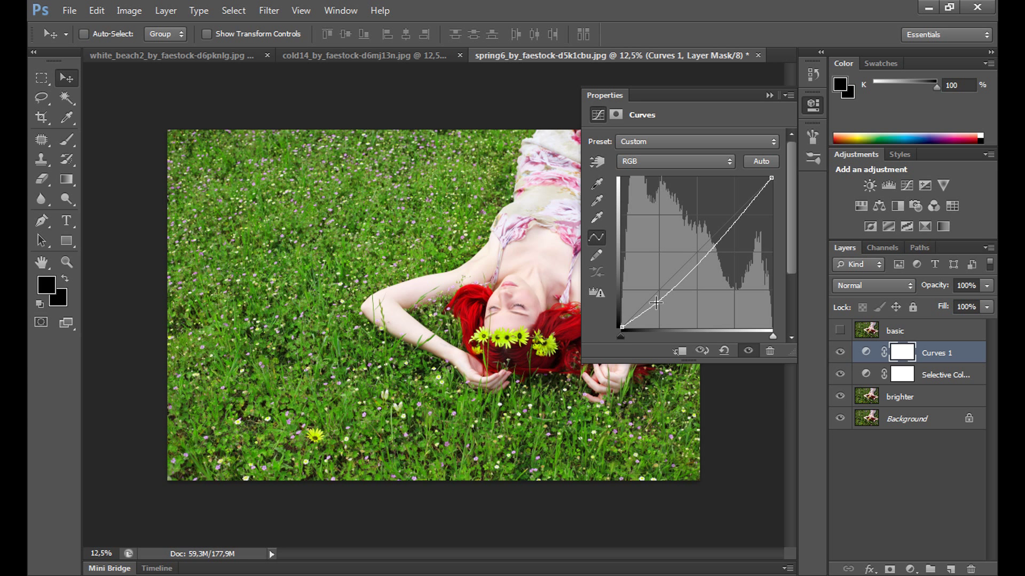
Step: Shape a contrast curve on RGB and pull down the lower Red channel curve
{"action": "left_click_drag", "start_coordinate": [657, 303], "coordinate": [712, 240]}
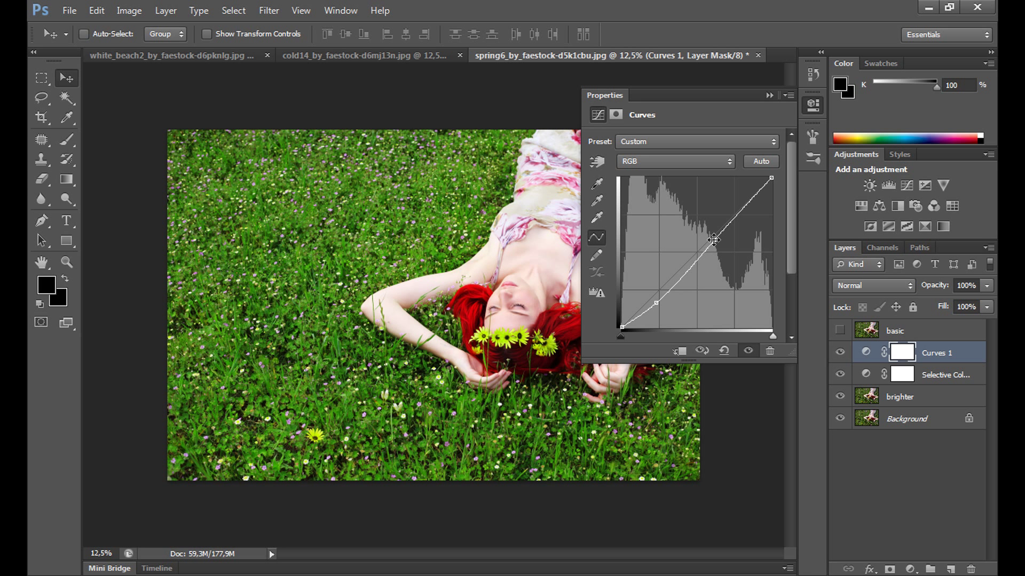
{"action": "left_click", "coordinate": [675, 161]}
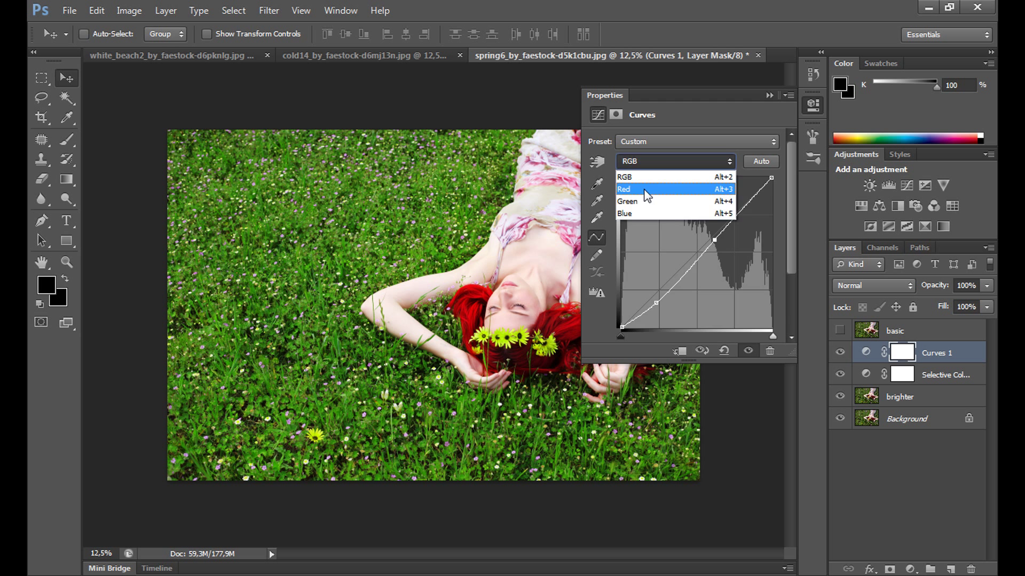
{"action": "left_click", "coordinate": [624, 189]}
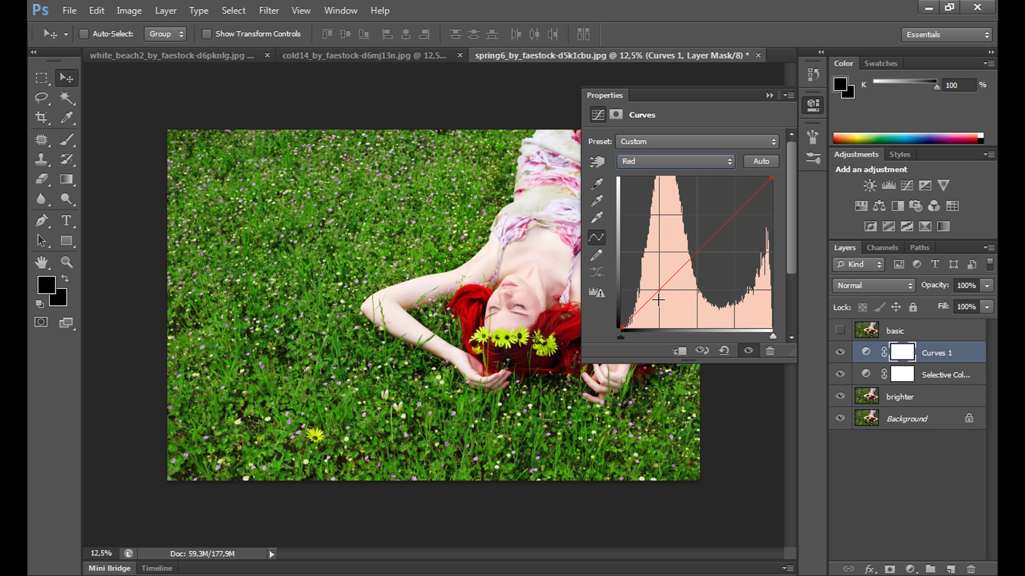
{"action": "left_click_drag", "start_coordinate": [658, 300], "coordinate": [654, 304]}
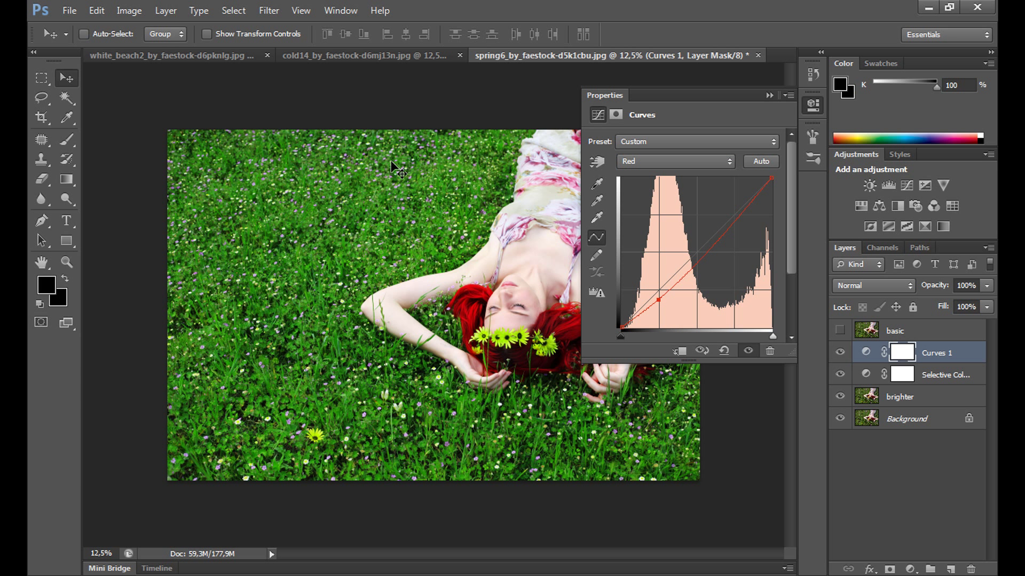
{"action": "mouse_move", "coordinate": [338, 179]}
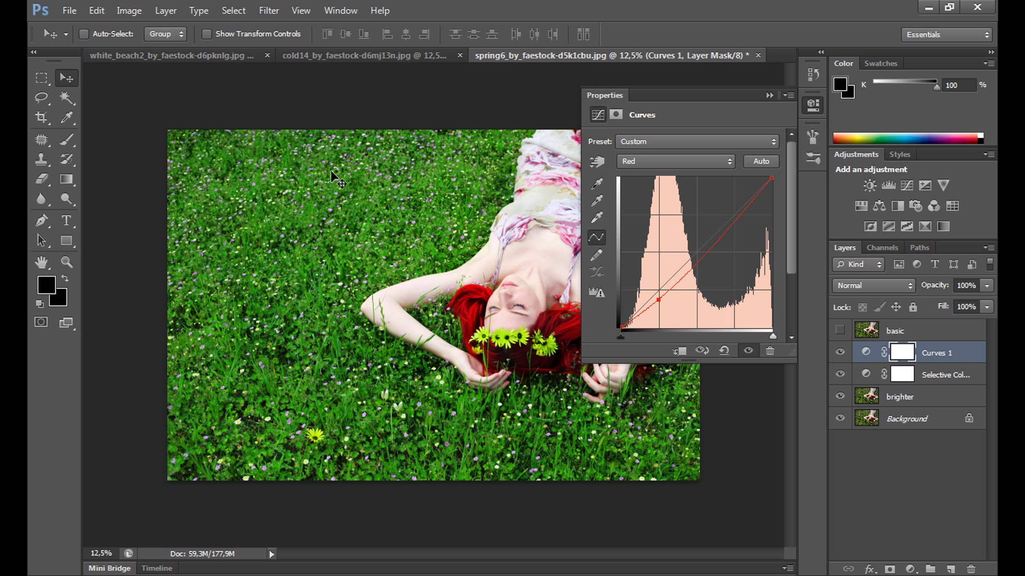
{"action": "mouse_move", "coordinate": [365, 312]}
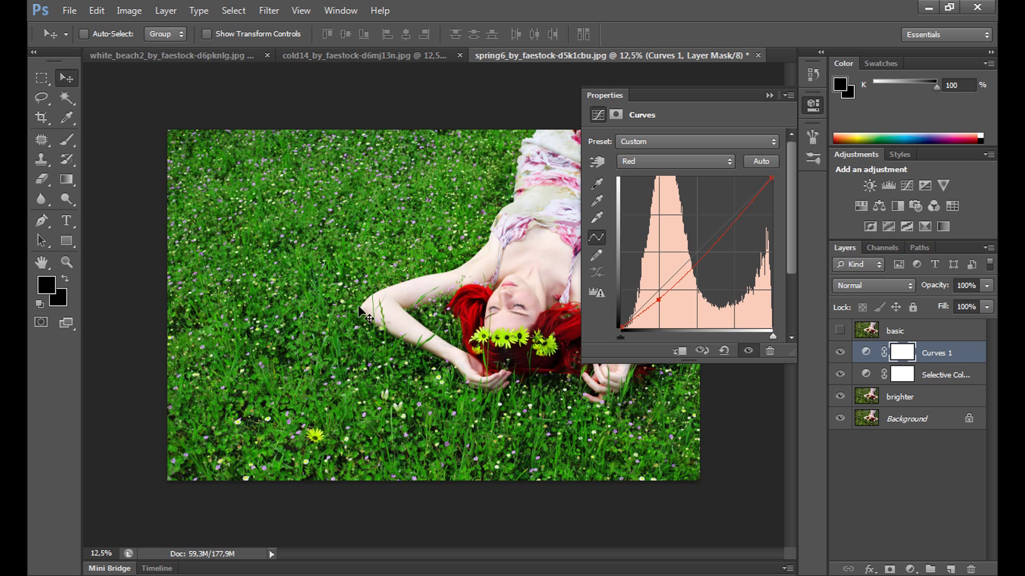
{"action": "mouse_move", "coordinate": [356, 241]}
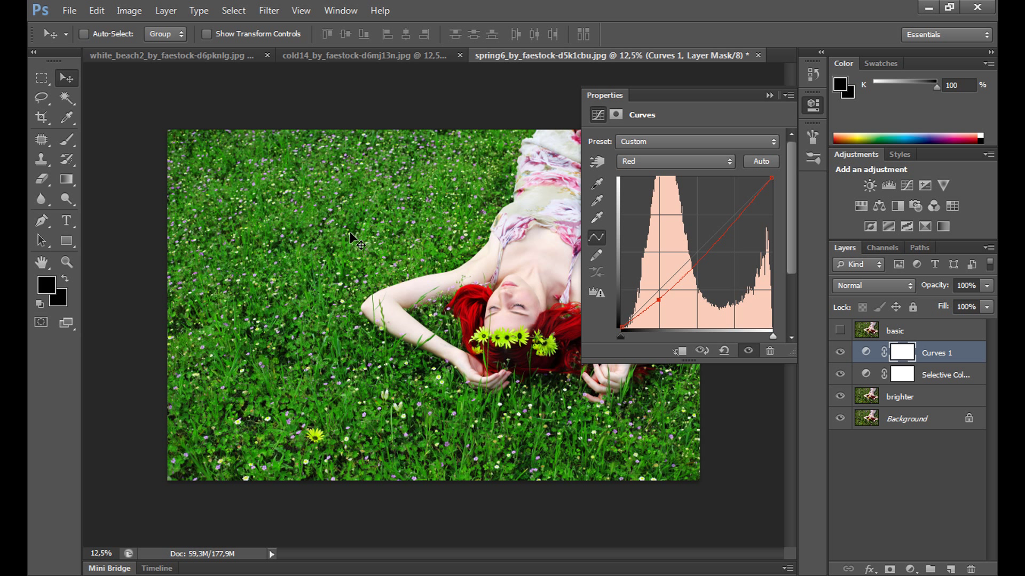
{"action": "mouse_move", "coordinate": [708, 236]}
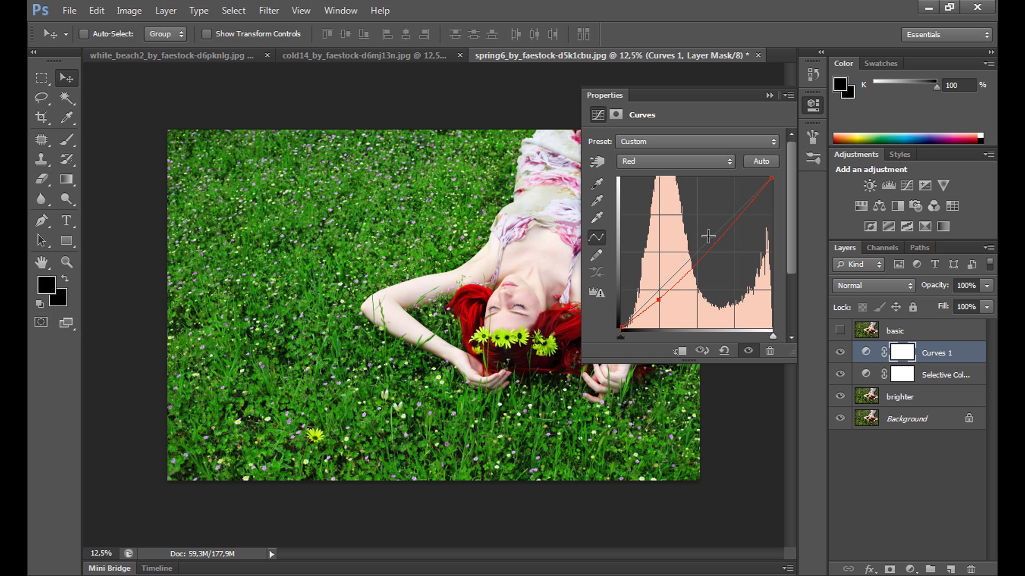
{"action": "mouse_move", "coordinate": [706, 235]}
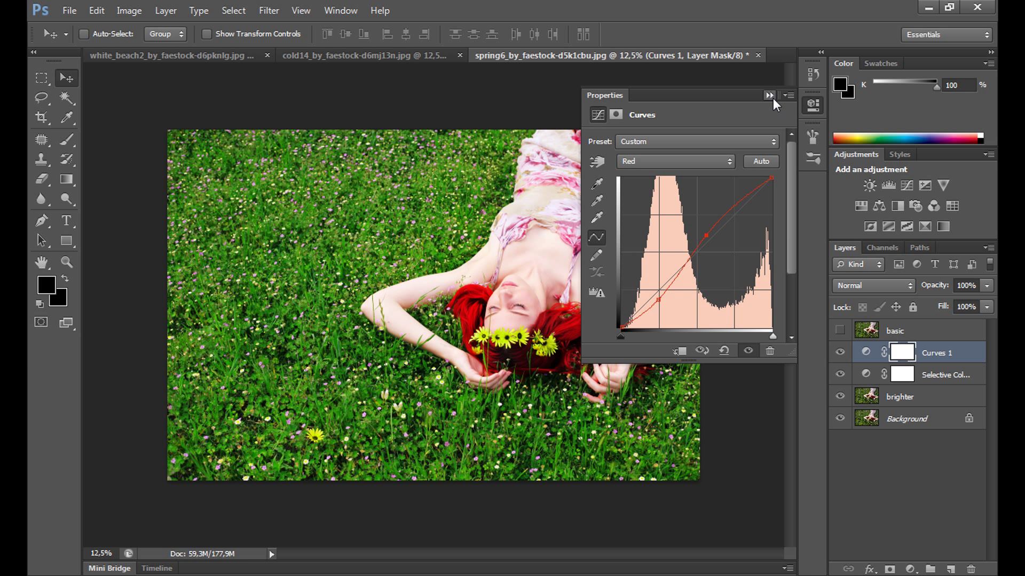
{"action": "left_click", "coordinate": [769, 96]}
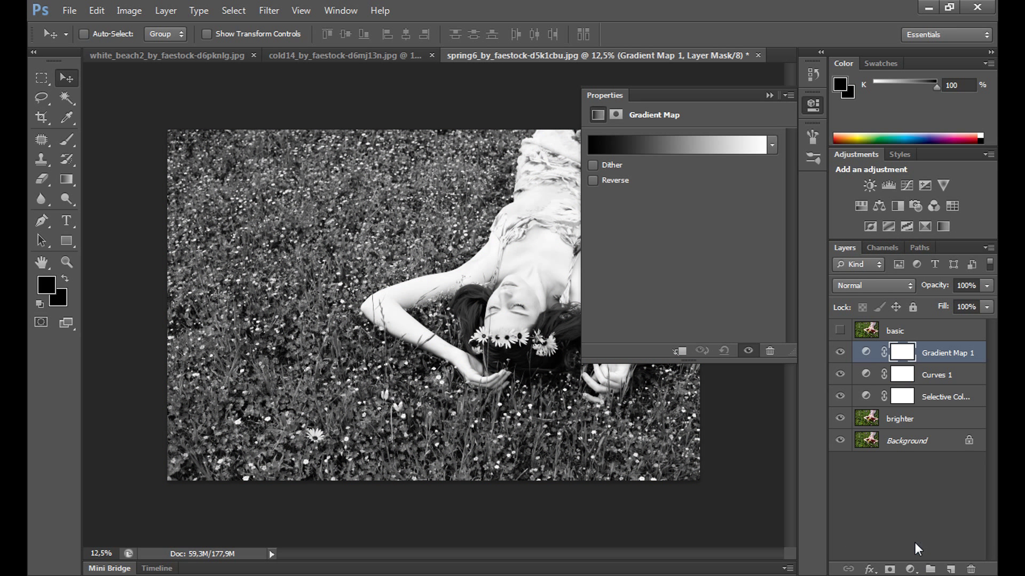
{"action": "mouse_move", "coordinate": [917, 292]}
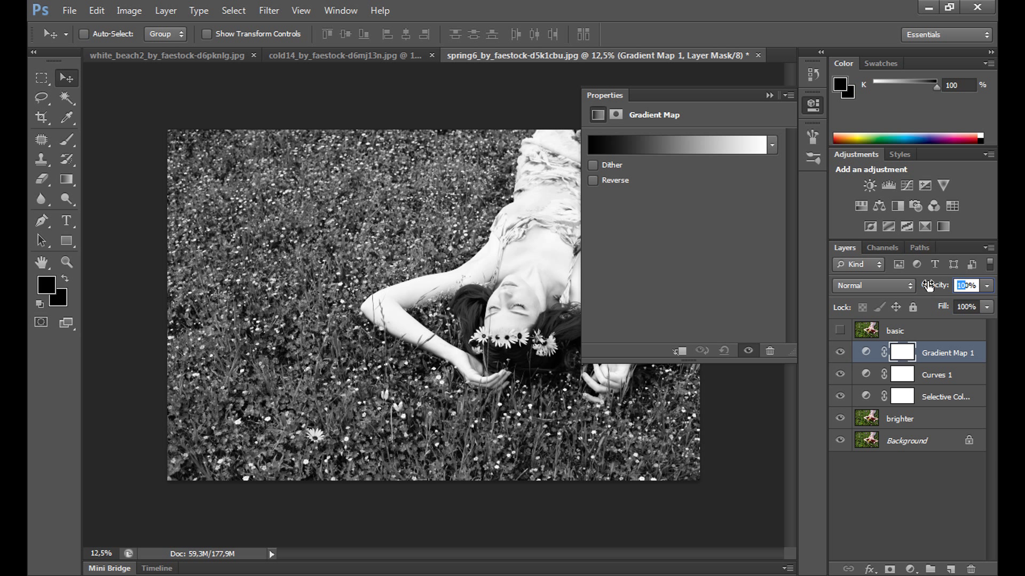
Step: Blend the Gradient Map layer in Soft Light mode
{"action": "left_click", "coordinate": [873, 285]}
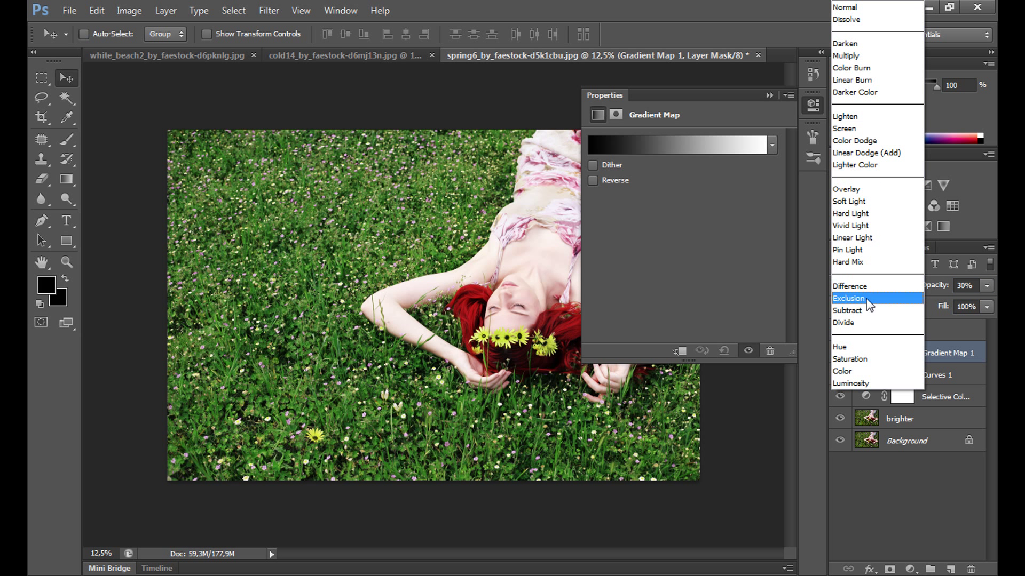
{"action": "left_click", "coordinate": [676, 144]}
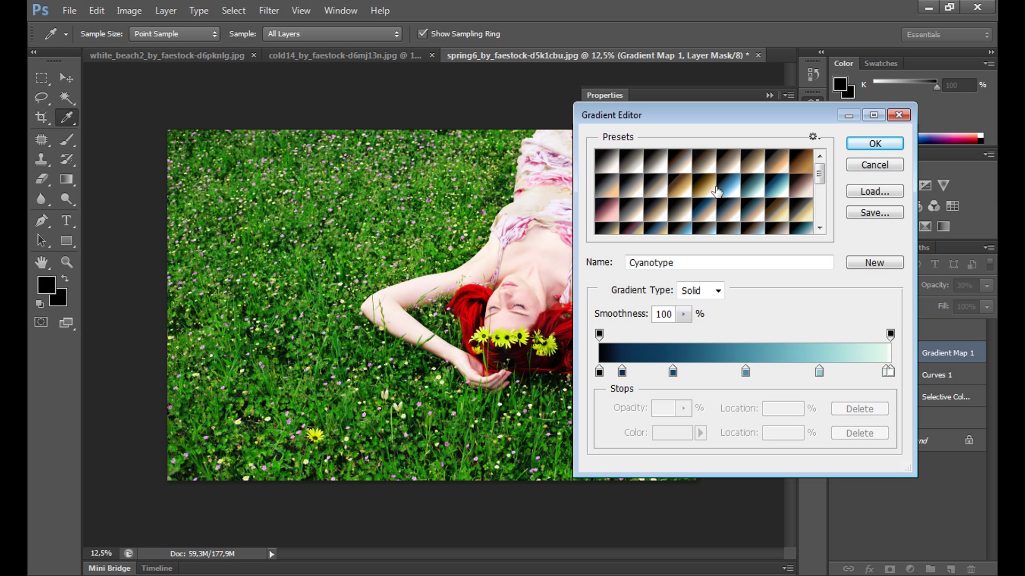
Step: Choose a dark-to-cream gradient preset for the Gradient Map and confirm it
{"action": "left_click", "coordinate": [874, 144]}
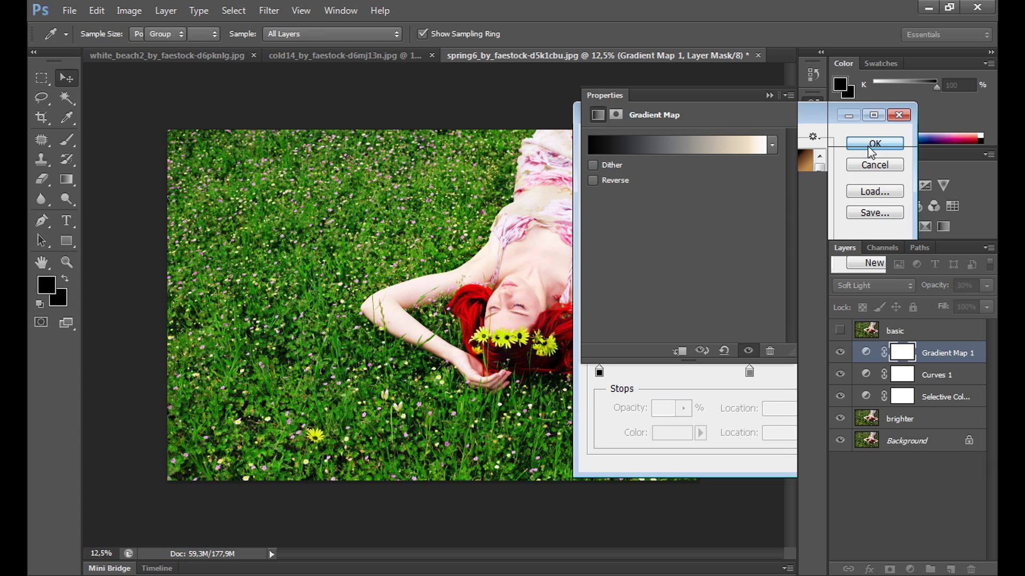
{"action": "left_click", "coordinate": [874, 144]}
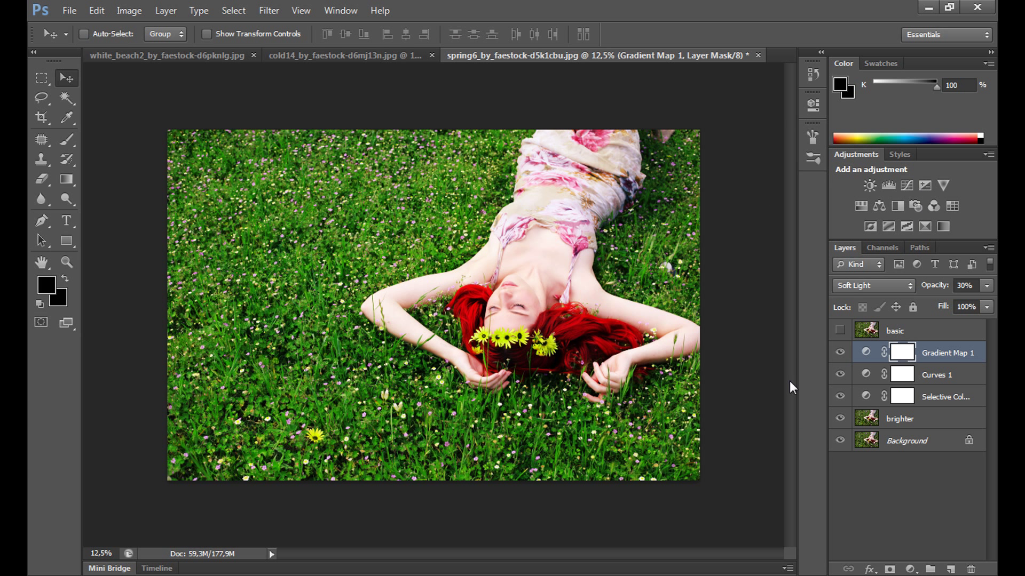
{"action": "mouse_move", "coordinate": [841, 333]}
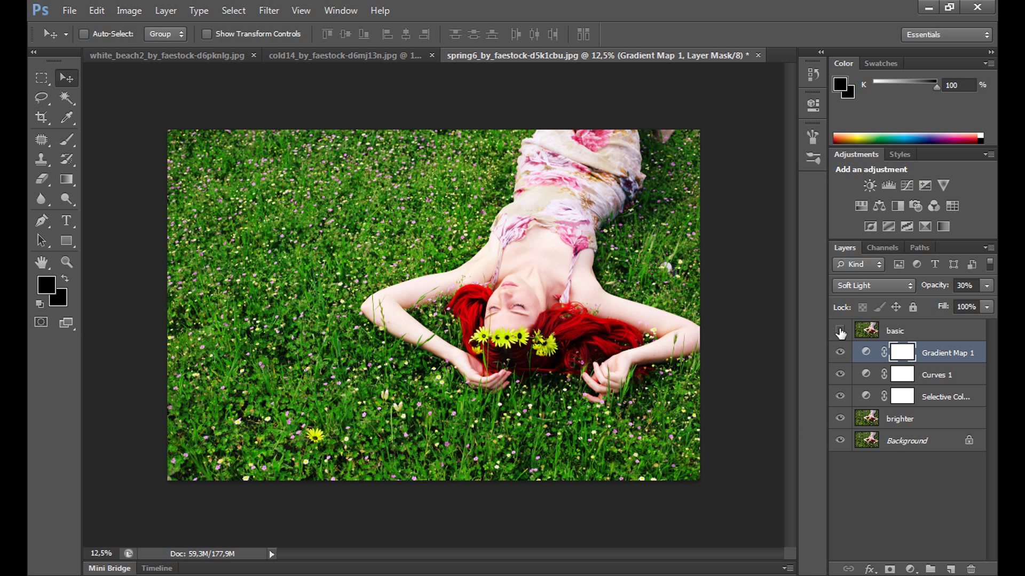
{"action": "mouse_move", "coordinate": [840, 333]}
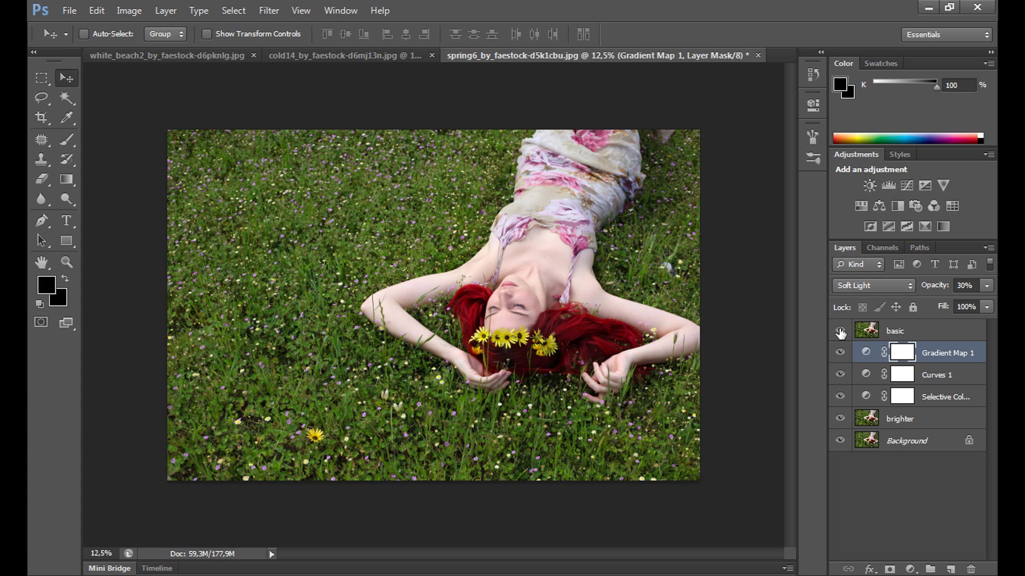
{"action": "left_click", "coordinate": [840, 332]}
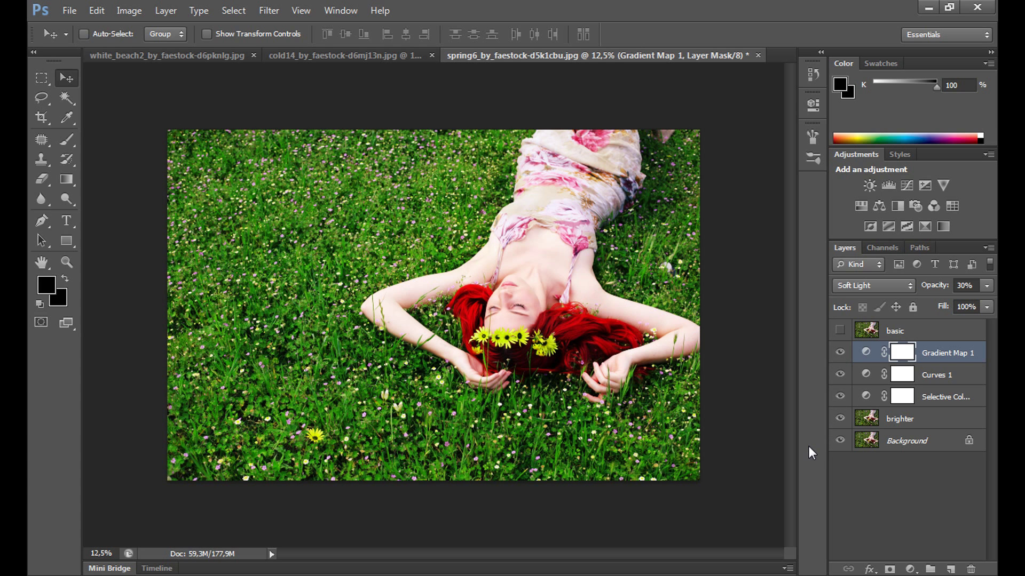